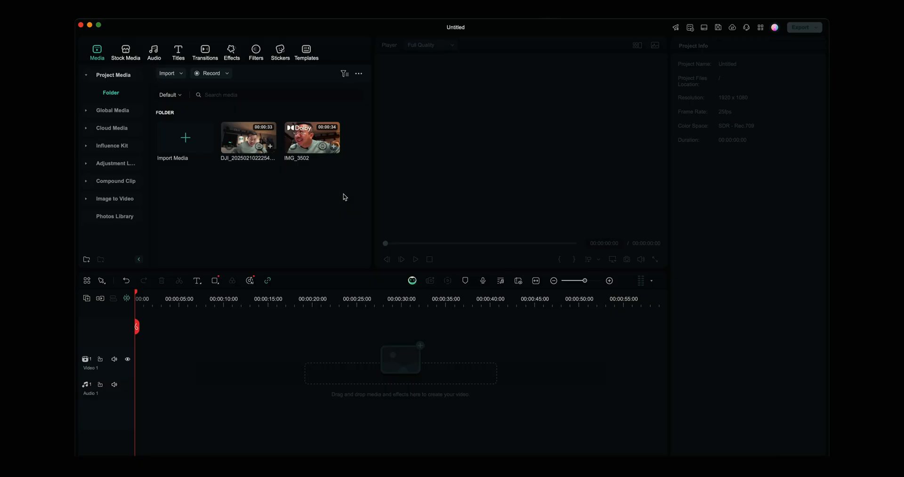
pyautogui.moveTo(356, 221)
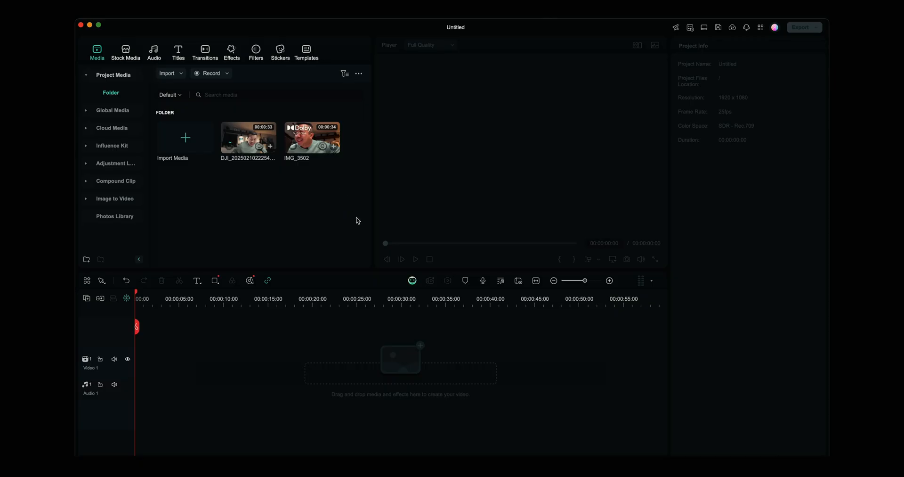
# Step: Start creating a multi-camera clip from the first imported DJI clip
pyautogui.rightClick(248, 138)
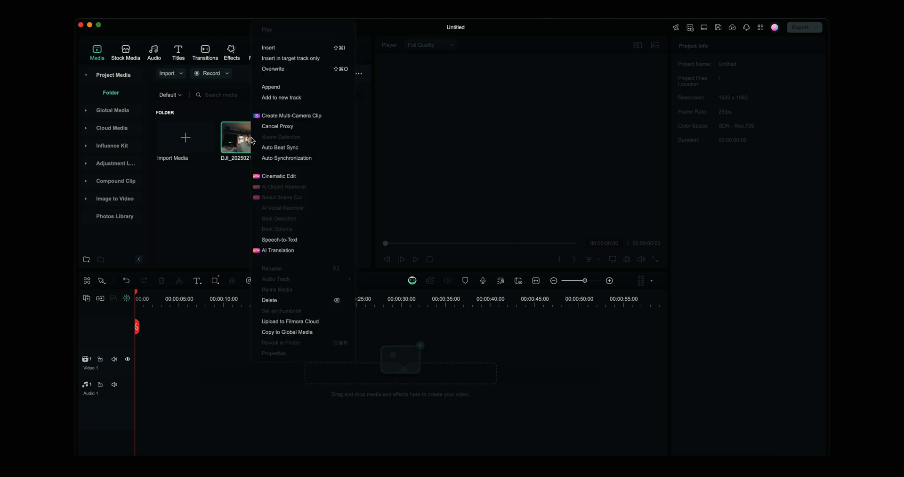
pyautogui.moveTo(291, 116)
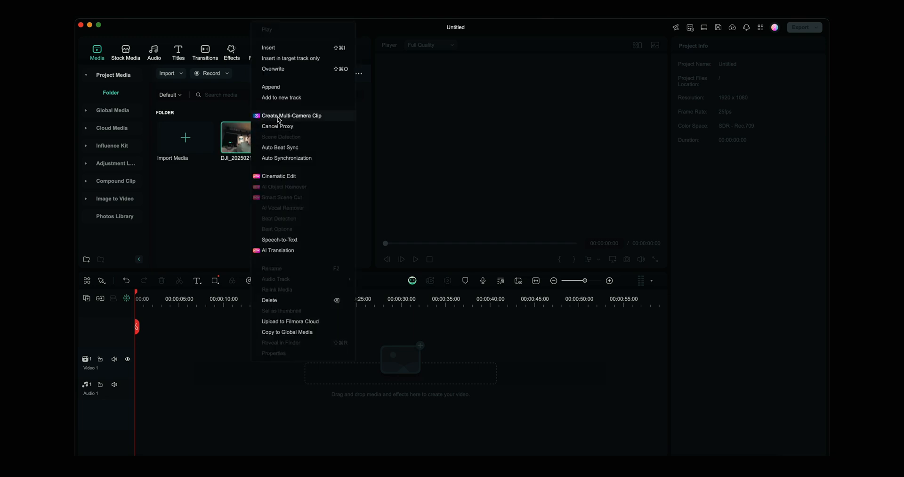
pyautogui.moveTo(308, 118)
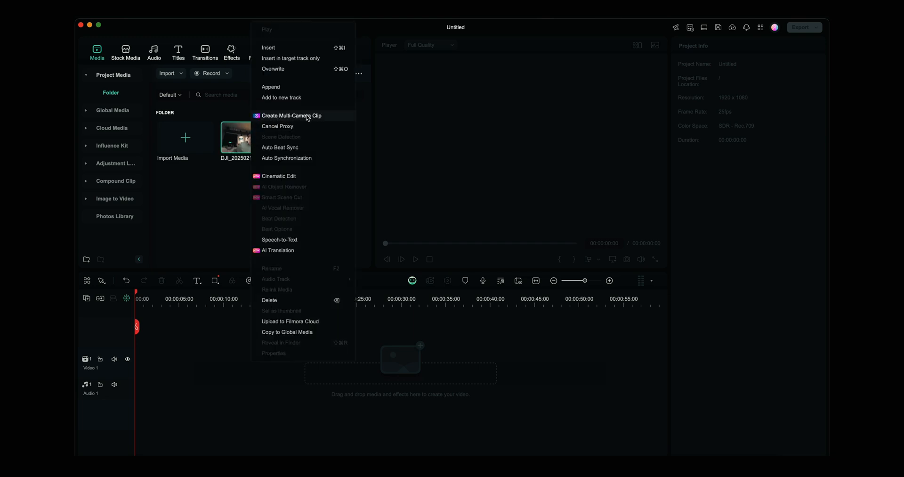
pyautogui.click(291, 116)
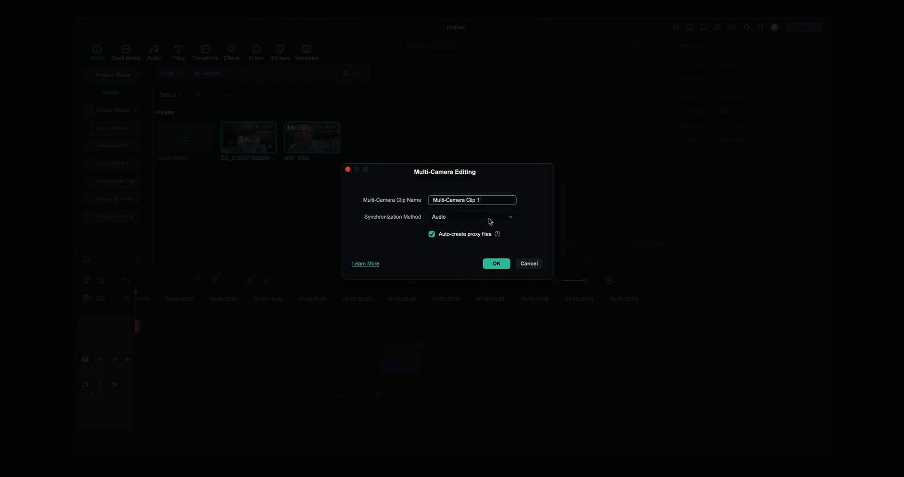
pyautogui.moveTo(526, 214)
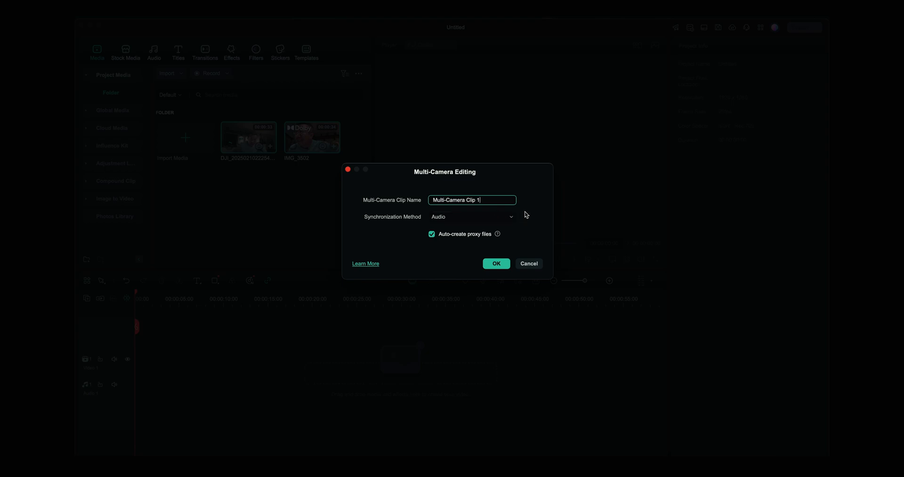
# Step: Confirm Multi-Camera Clip 1, show all angles, and preview angle 2 then angle 1
pyautogui.click(495, 263)
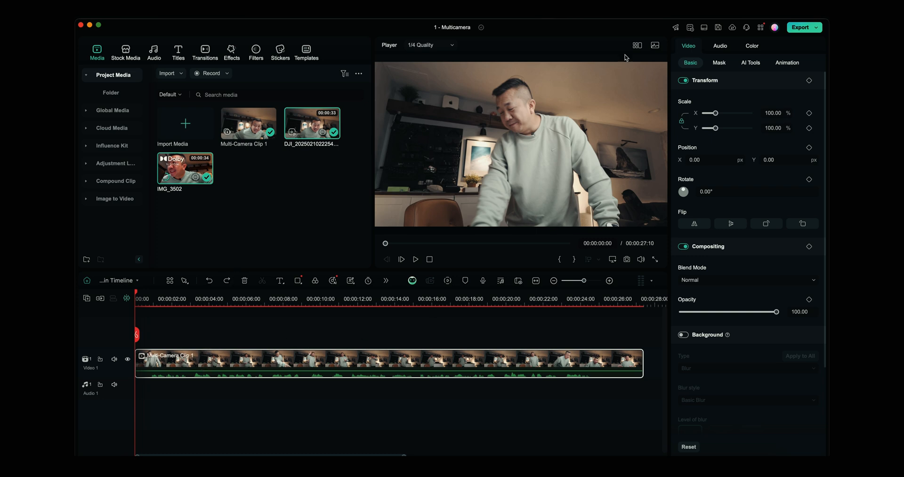
pyautogui.moveTo(637, 45)
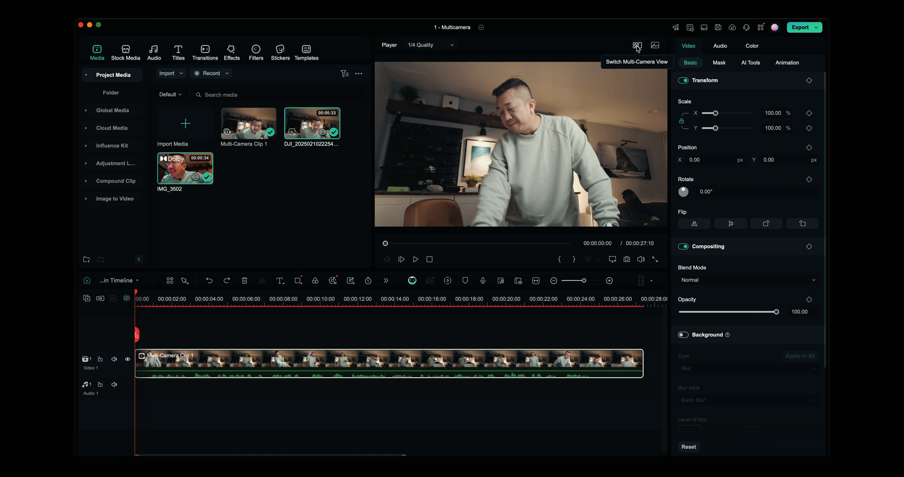
pyautogui.click(636, 45)
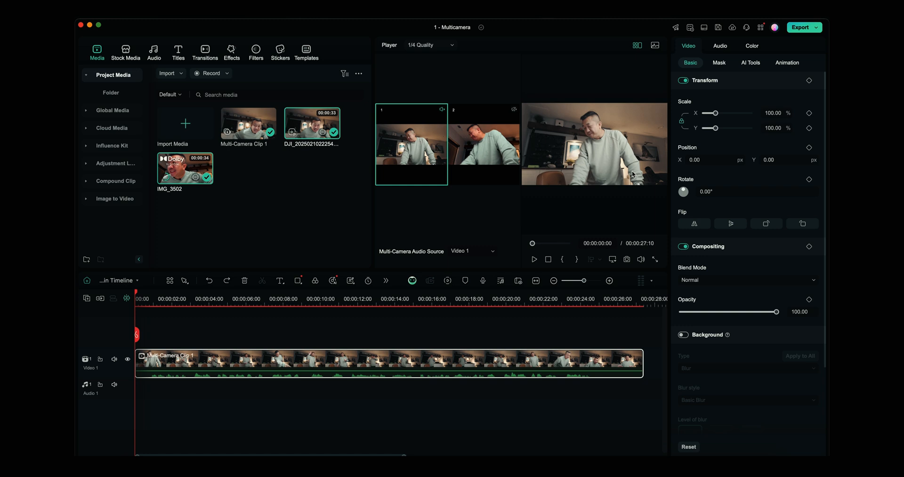
pyautogui.click(483, 144)
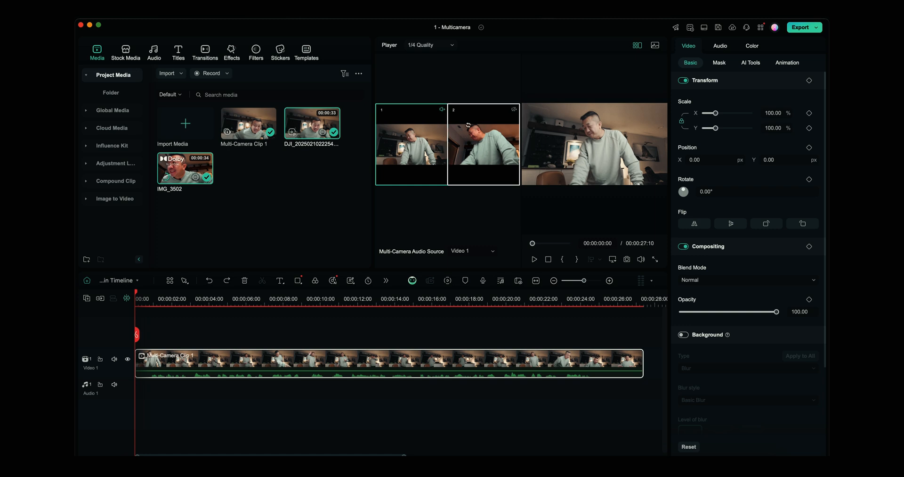
pyautogui.click(412, 145)
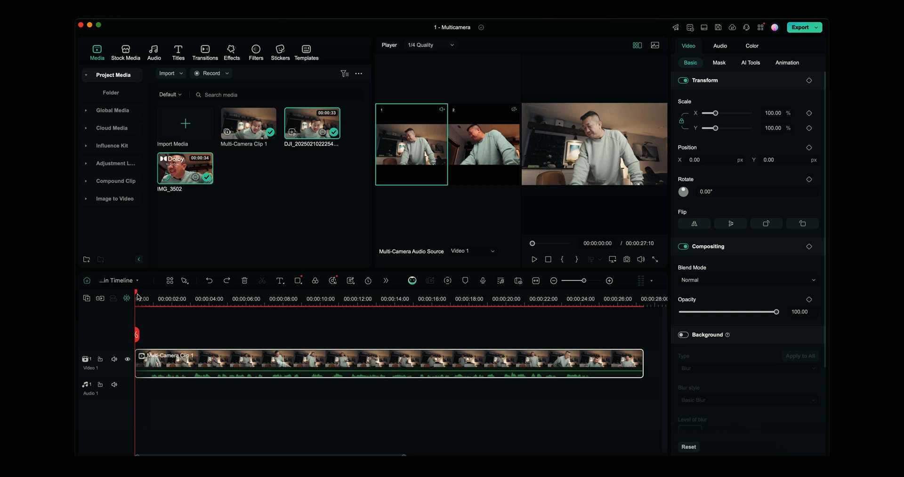
# Step: Play from about 3 seconds and cut live between the two camera angles, ending on angle 2
pyautogui.click(191, 298)
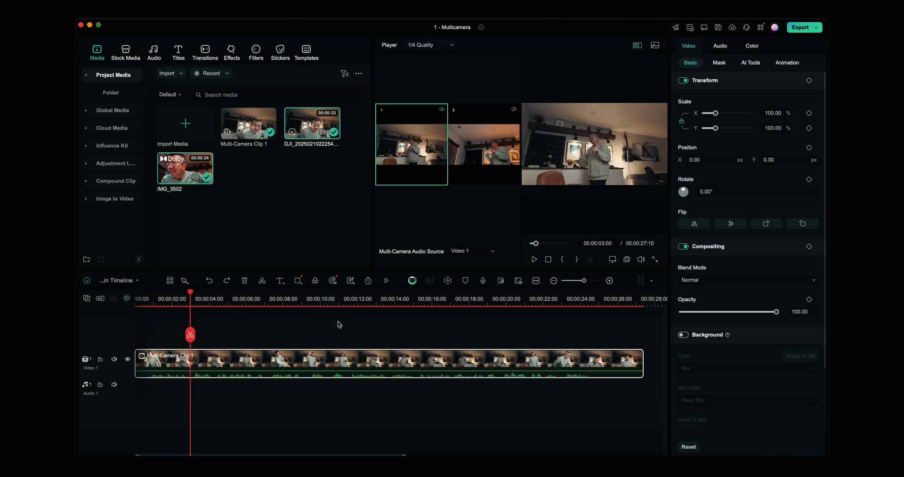
pyautogui.click(533, 258)
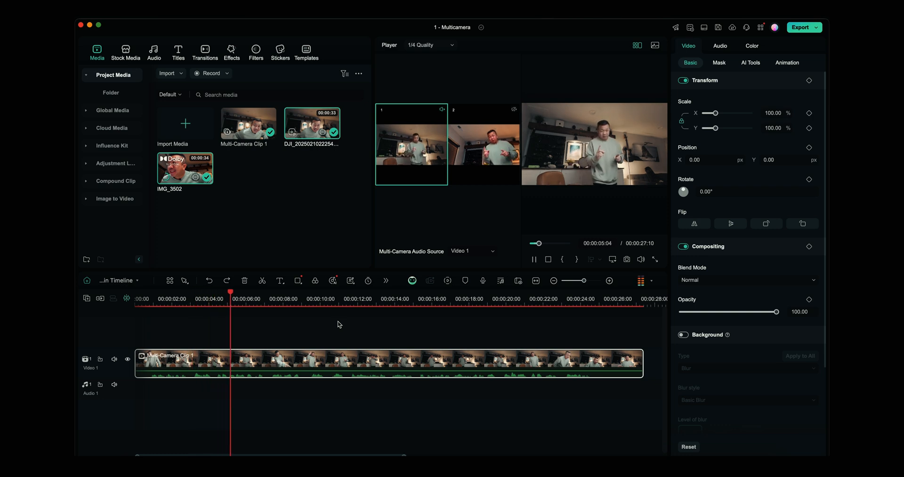
pyautogui.click(262, 281)
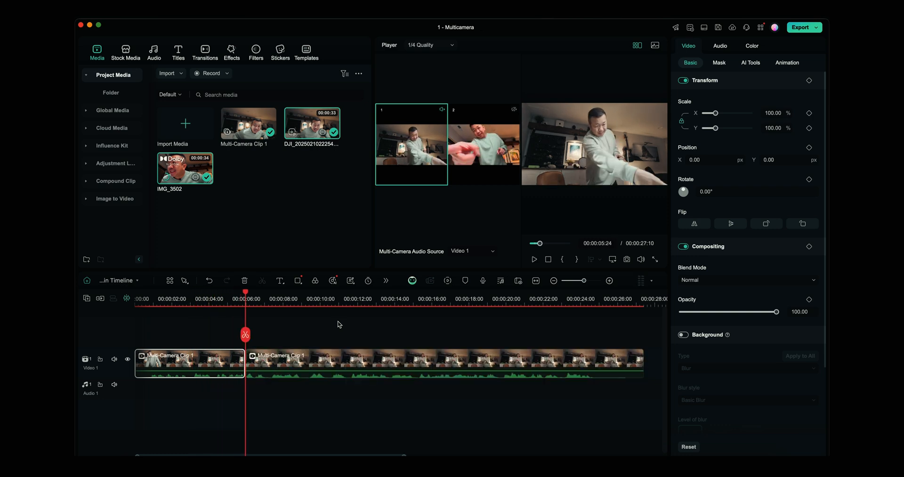
pyautogui.click(533, 258)
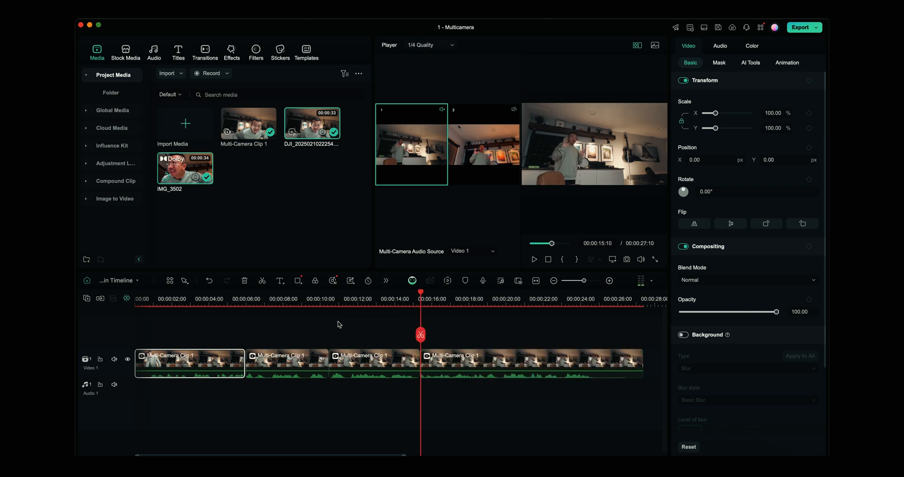
pyautogui.click(483, 144)
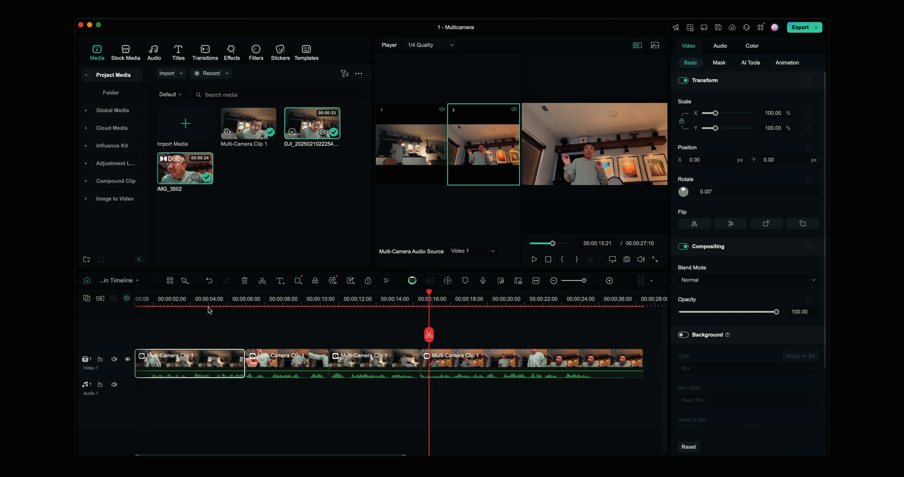
# Step: Return to the single preview, play the edited sequence and pause it
pyautogui.click(213, 297)
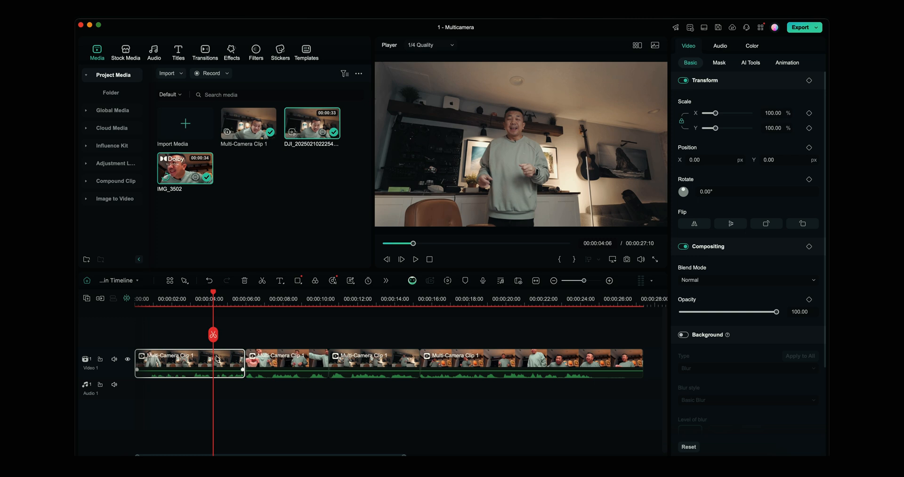
pyautogui.click(416, 258)
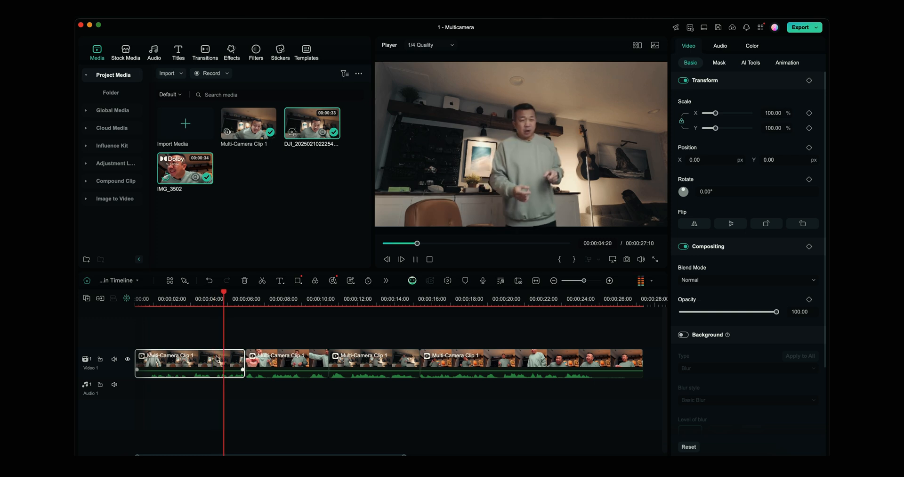
pyautogui.click(260, 298)
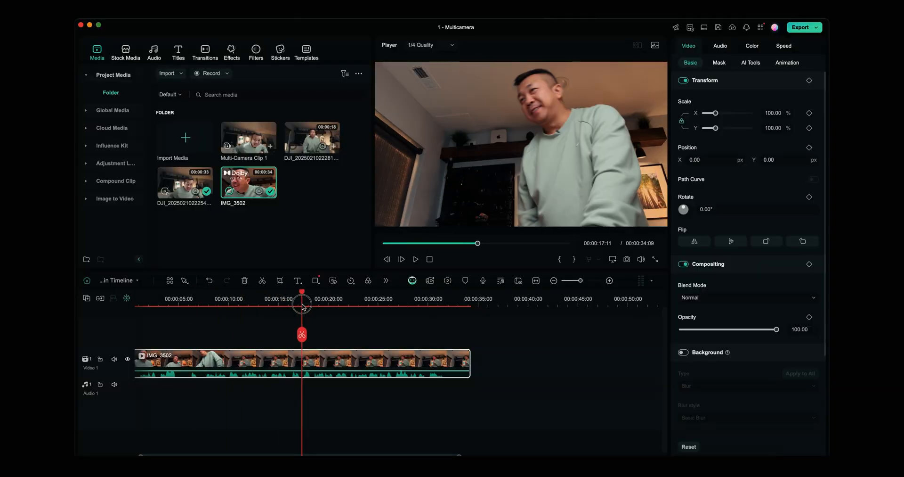
# Step: Move the playhead to about 17 seconds and play the IMG_3502 clip
pyautogui.click(401, 258)
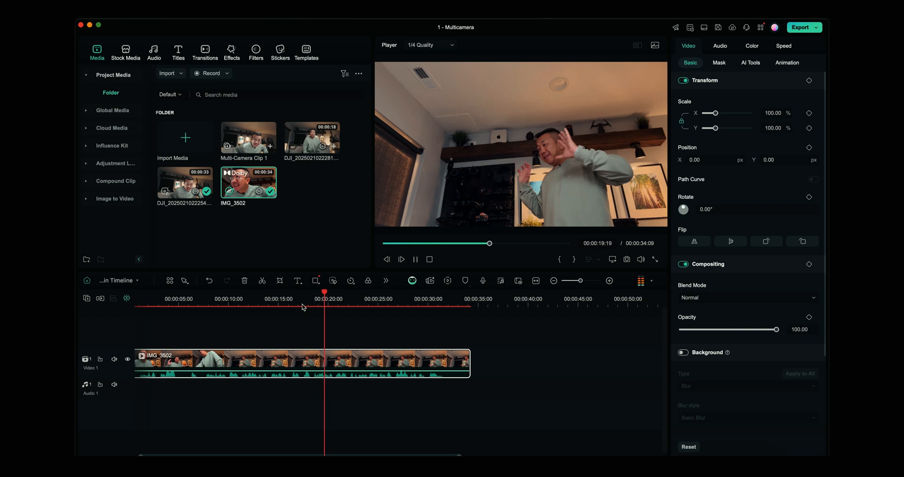
pyautogui.click(750, 62)
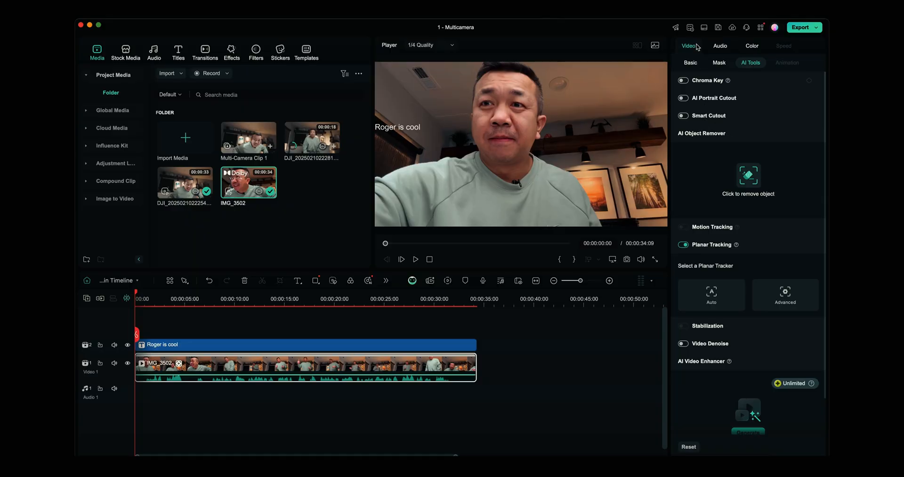
# Step: Run automatic planar tracking on the face and scrub to check the tracker follows it
pyautogui.click(711, 294)
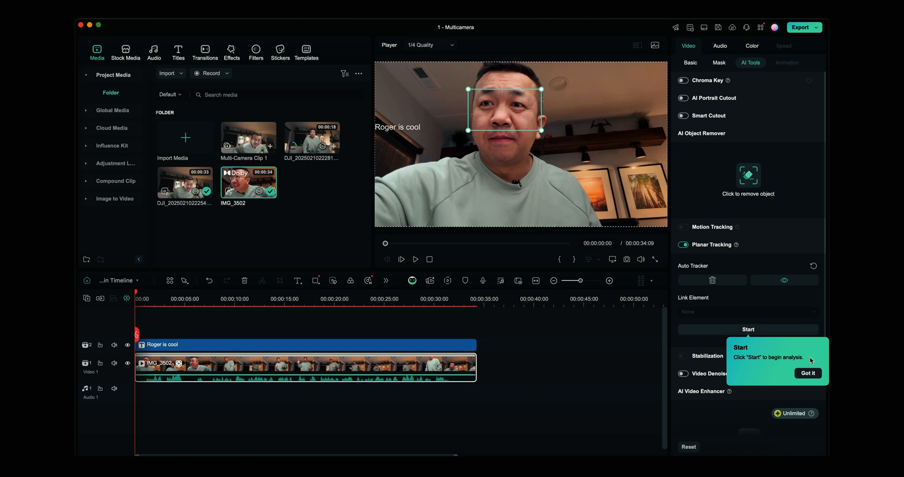
pyautogui.click(807, 373)
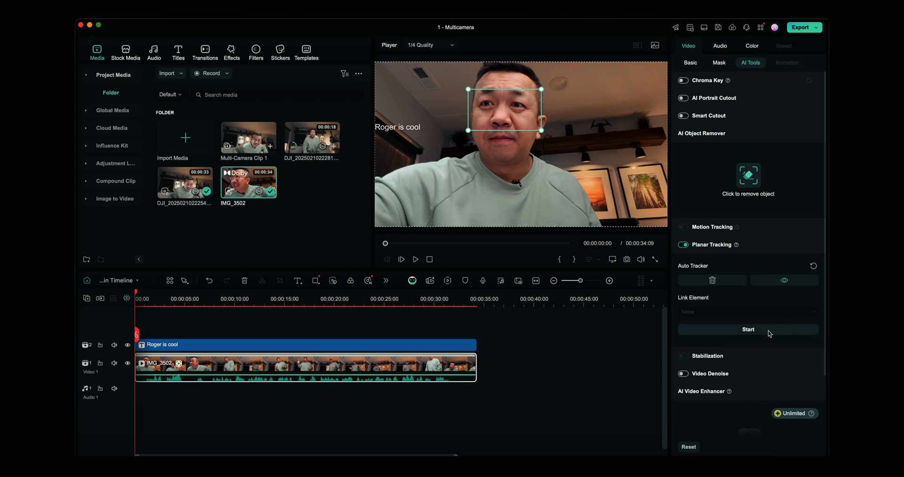
pyautogui.click(748, 329)
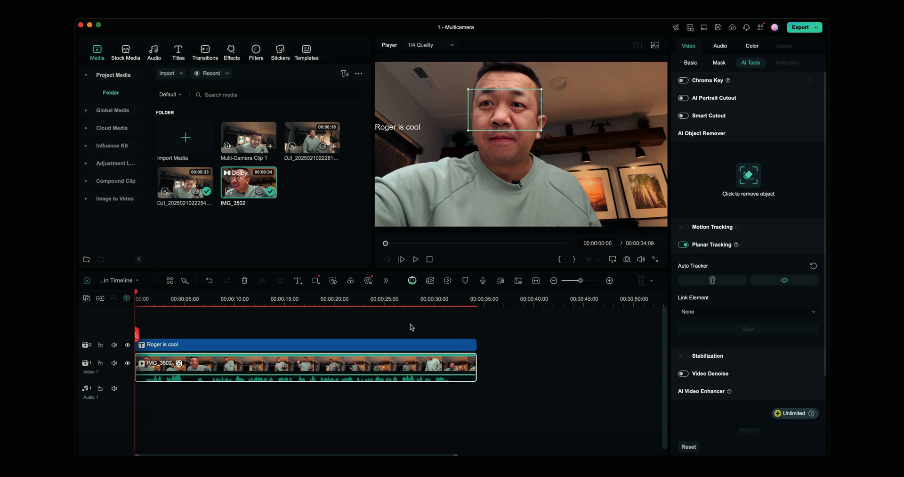
pyautogui.moveTo(646, 176)
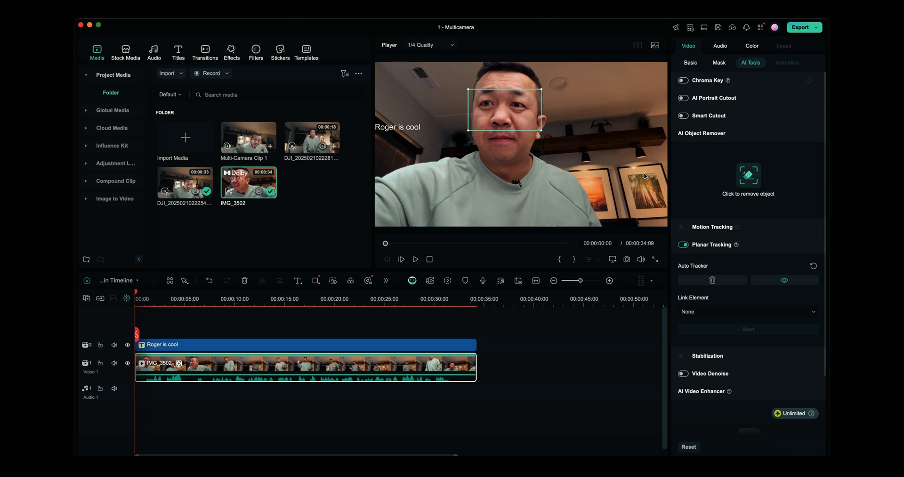
pyautogui.moveTo(137, 300)
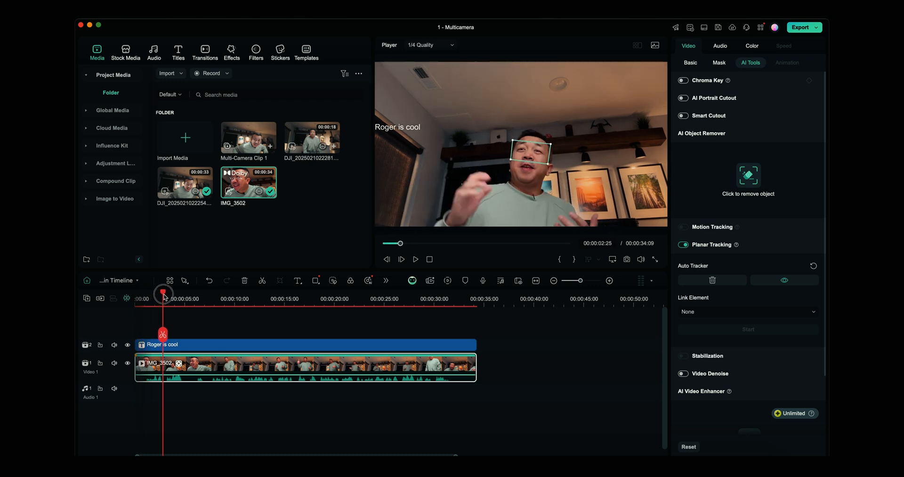
pyautogui.moveTo(163, 296); pyautogui.dragTo(204, 296)
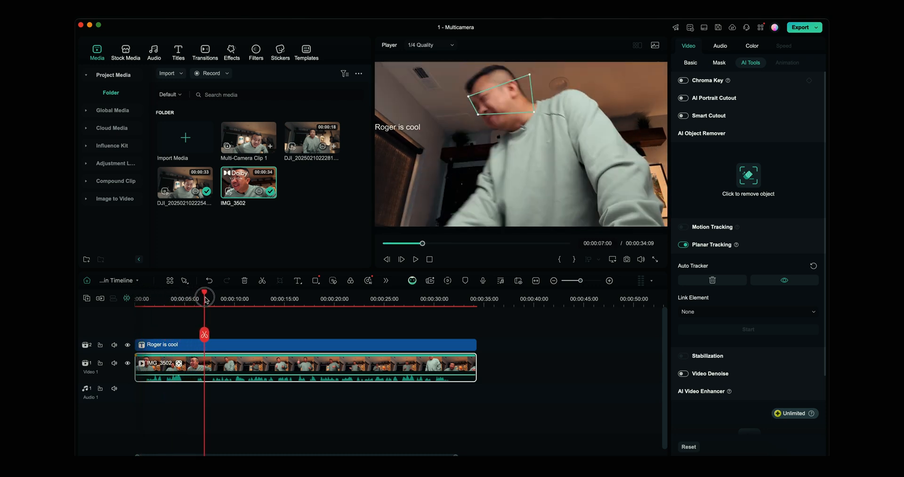
pyautogui.moveTo(204, 294); pyautogui.dragTo(185, 294)
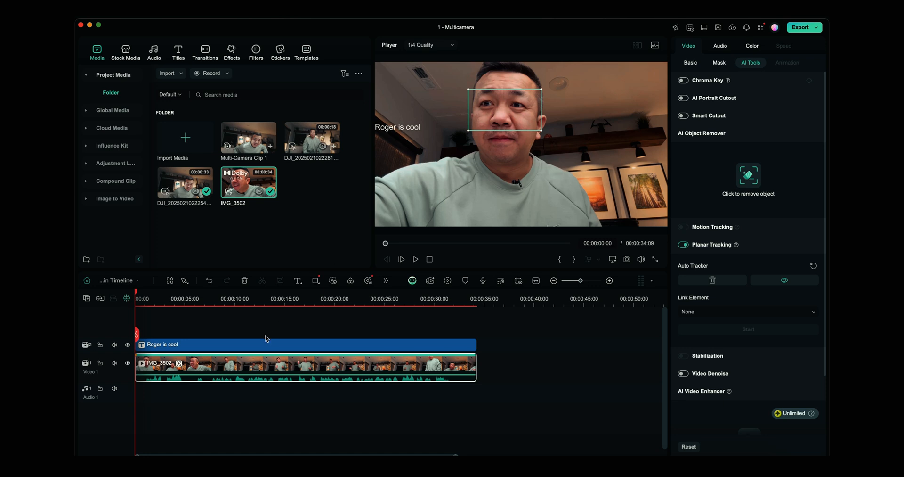
# Step: Link the 'Roger is cool' title to the face tracker and scrub to verify it follows the face
pyautogui.click(164, 343)
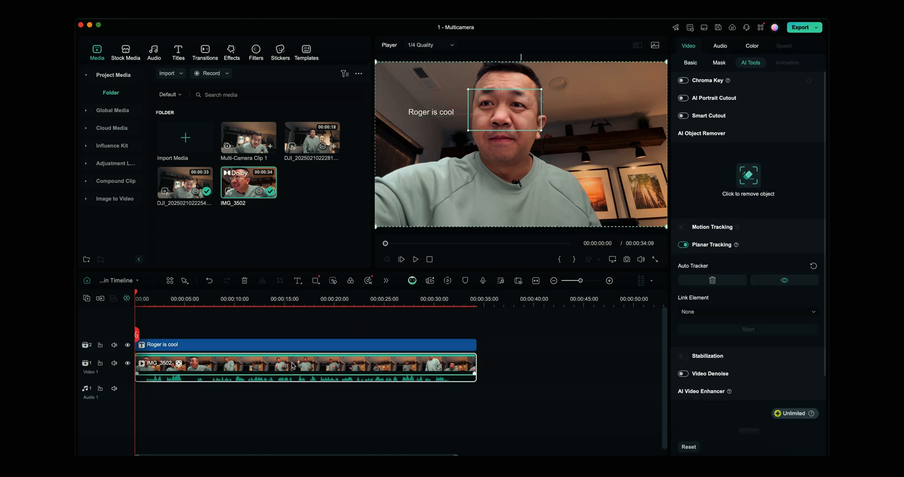
pyautogui.click(747, 311)
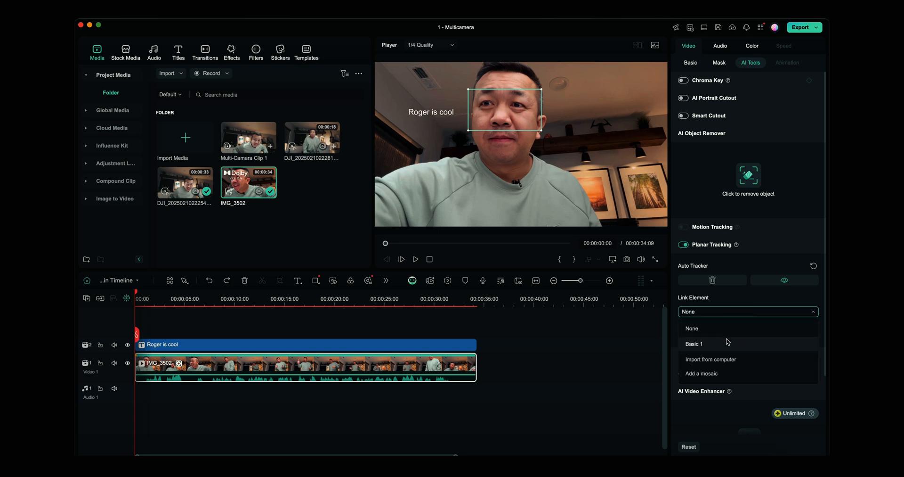
pyautogui.click(694, 343)
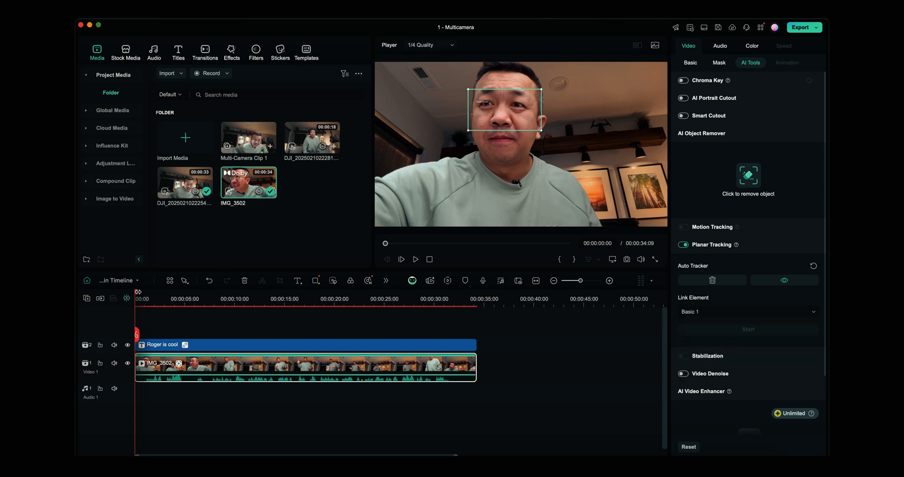
pyautogui.moveTo(137, 293); pyautogui.dragTo(161, 293)
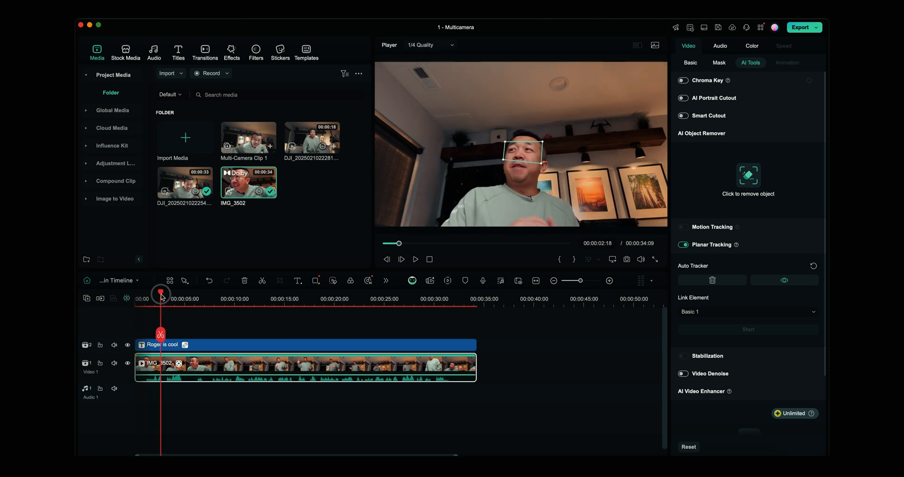
pyautogui.moveTo(161, 293); pyautogui.dragTo(187, 293)
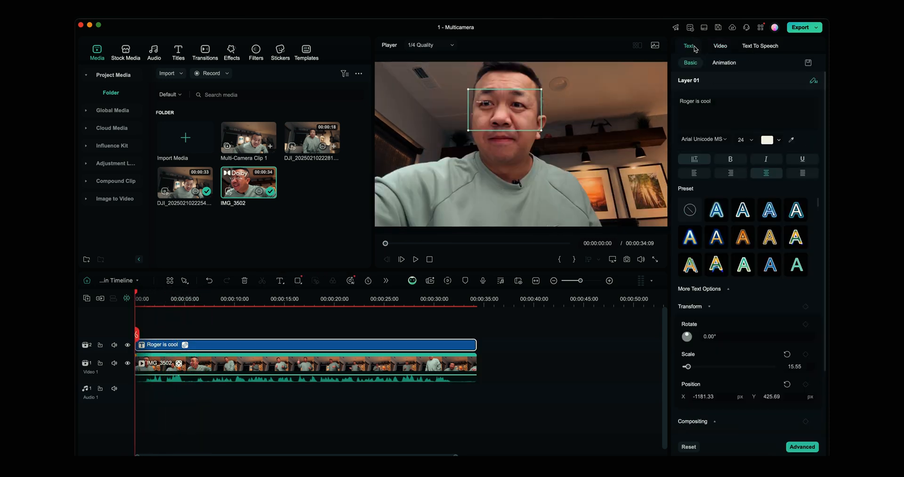
# Step: Enlarge the title text to size 48 and show its position and scale settings
pyautogui.click(744, 139)
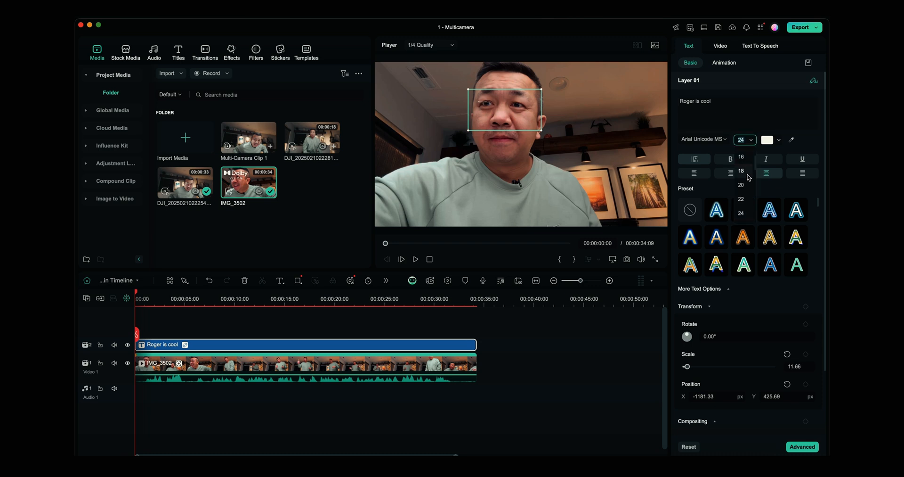
pyautogui.click(741, 185)
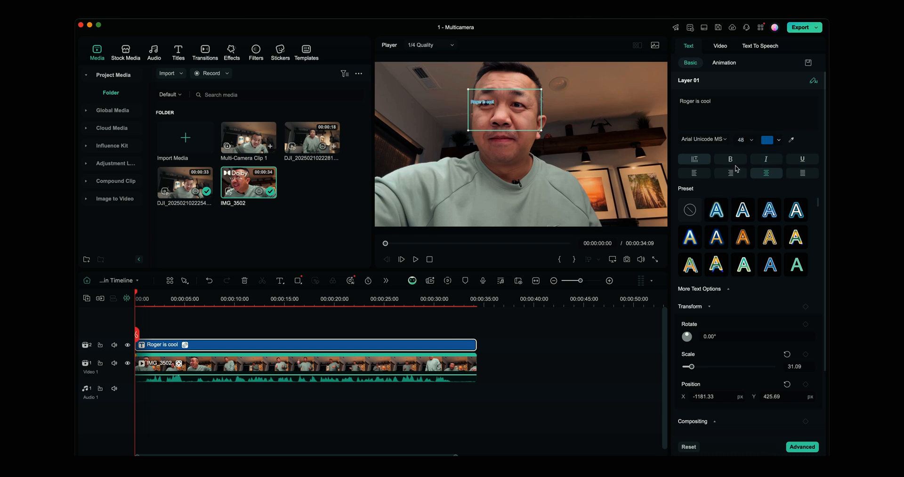
pyautogui.click(719, 45)
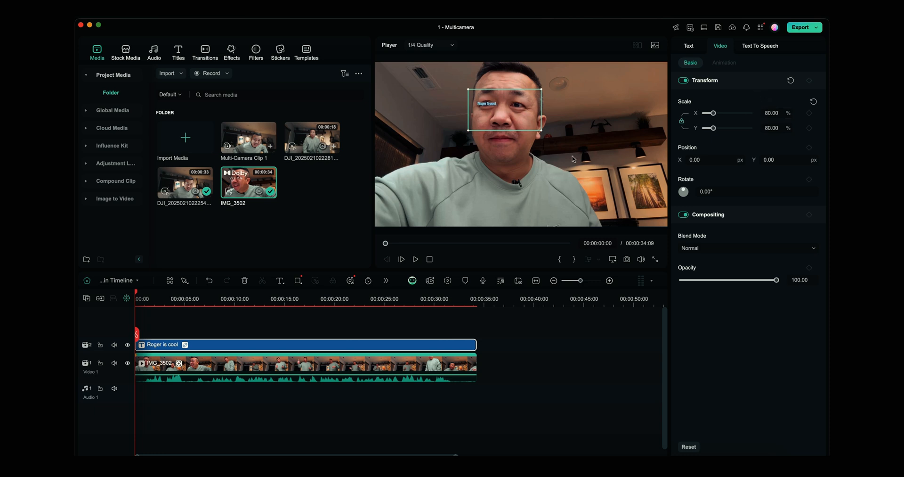
pyautogui.moveTo(139, 296)
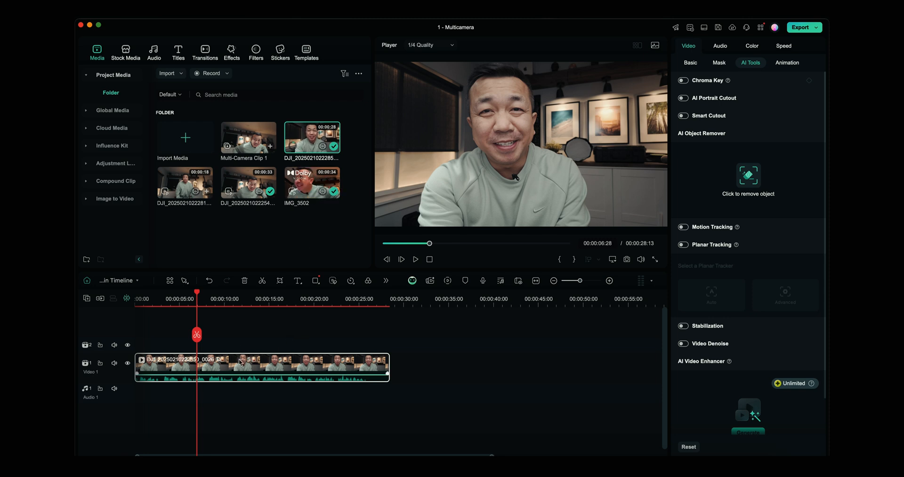
# Step: Bring up the actions list for the DJI clip on the timeline
pyautogui.rightClick(238, 363)
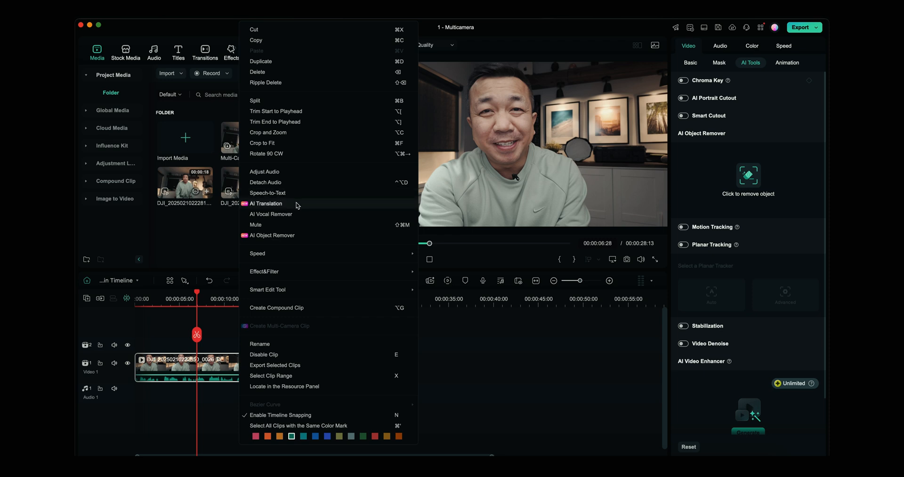
# Step: AI-translate the clip from English (US) to Spanish (Spain) with lip-sync and run it
pyautogui.click(265, 203)
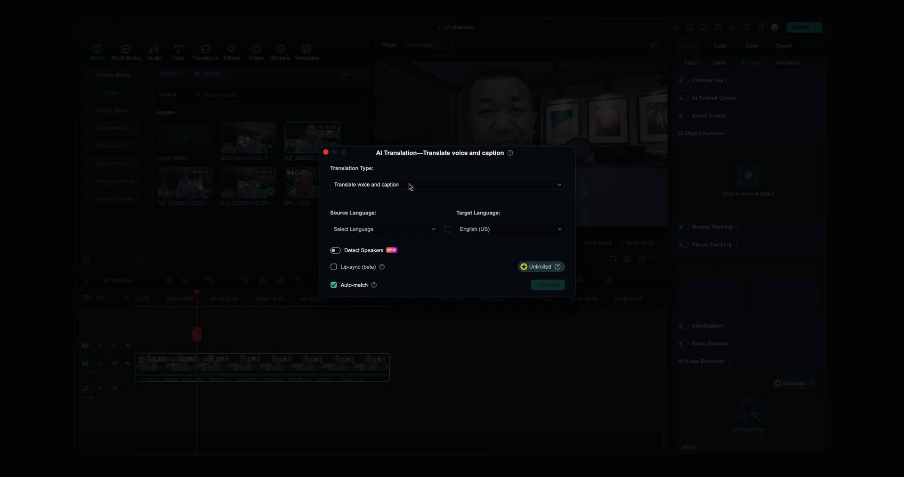
pyautogui.click(446, 184)
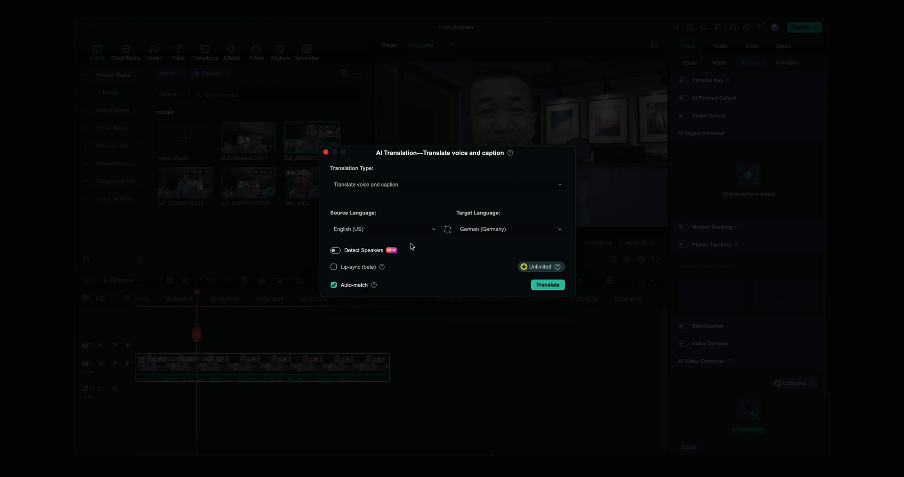
pyautogui.click(510, 229)
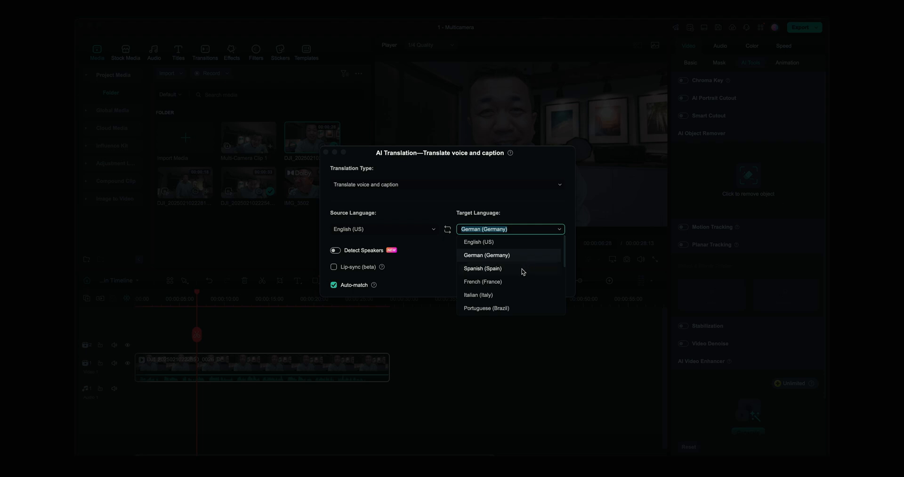
pyautogui.click(482, 268)
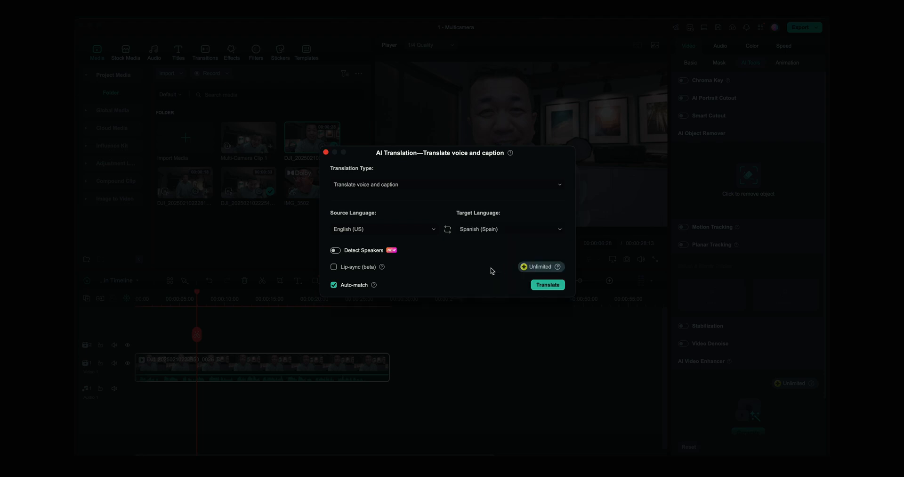
pyautogui.moveTo(348, 262)
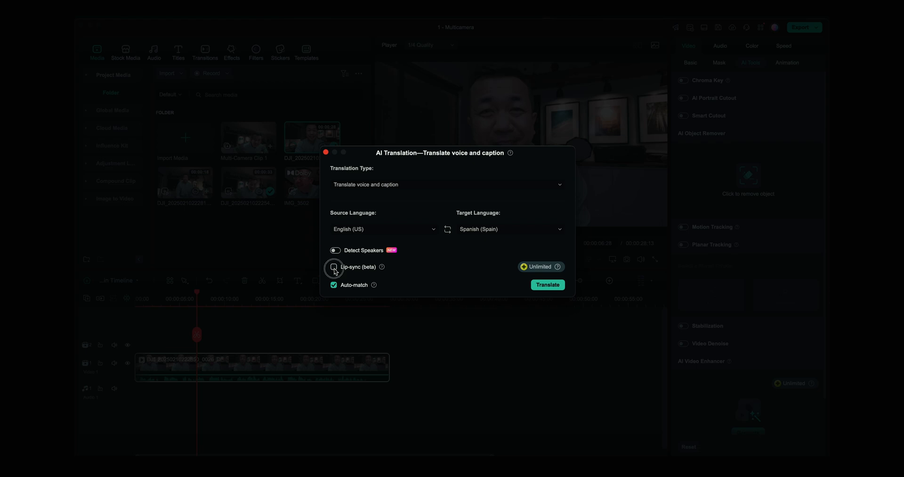
pyautogui.click(333, 267)
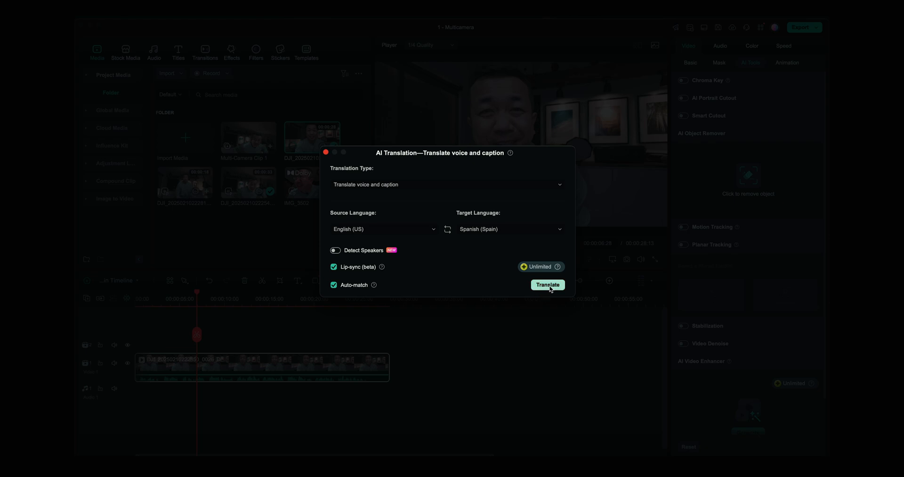
pyautogui.click(546, 285)
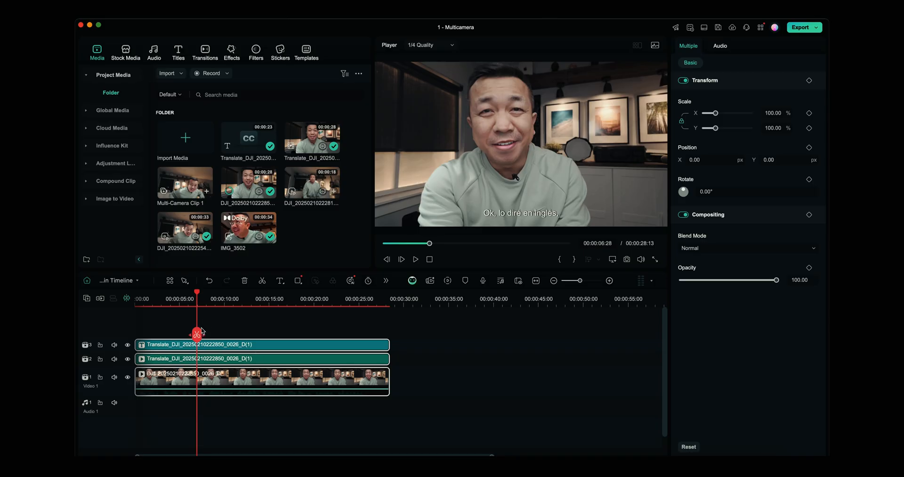
pyautogui.moveTo(199, 311)
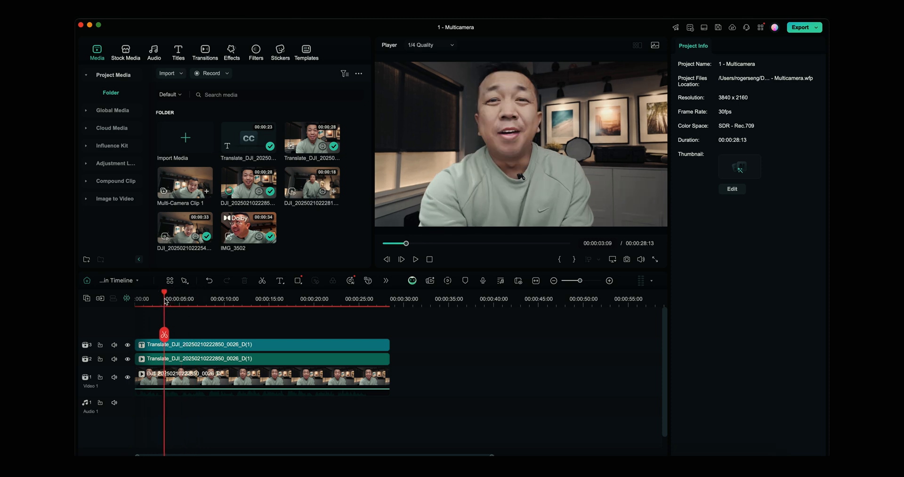
# Step: Play the timeline to review the Spanish subtitles and dubbed voice track
pyautogui.click(415, 258)
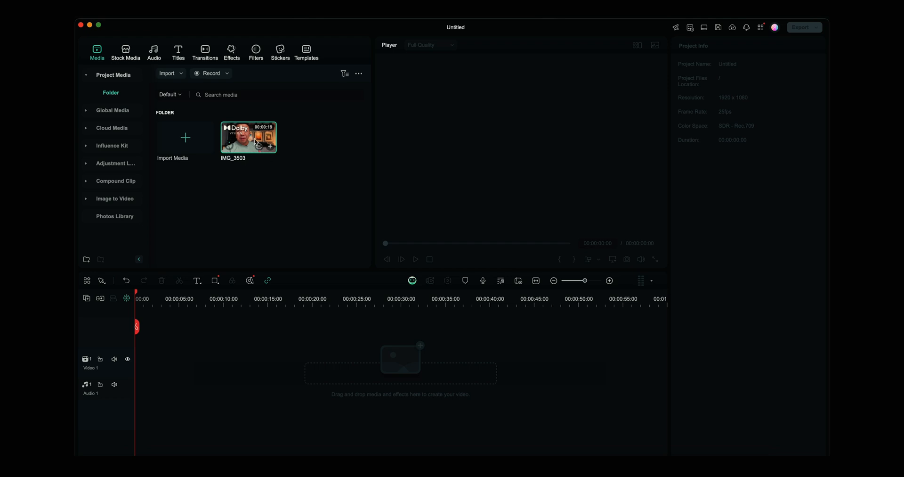
# Step: Place IMG_3503 on the timeline and enable AI Voice Enhancer in its audio settings
pyautogui.moveTo(248, 136); pyautogui.dragTo(147, 362)
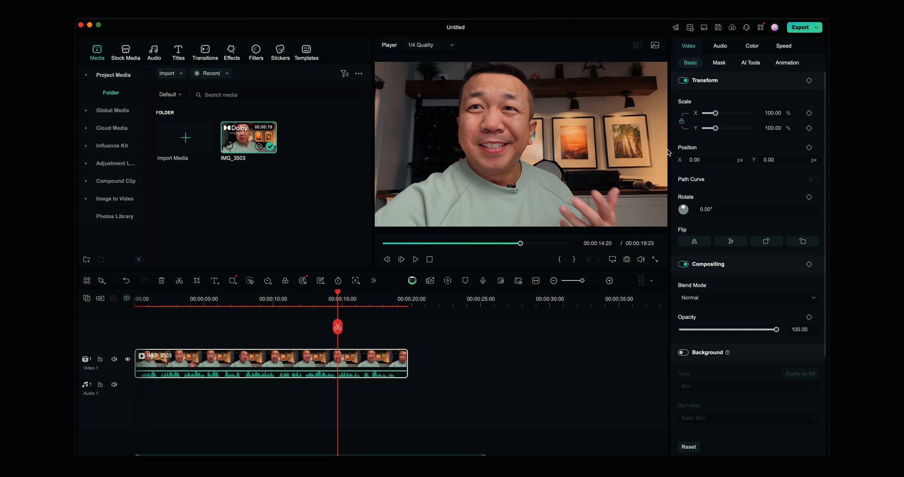
pyautogui.click(721, 46)
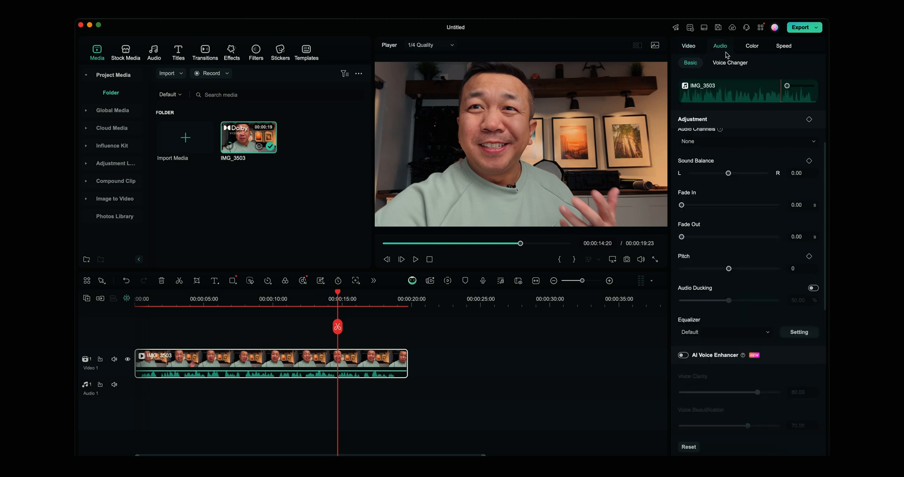
pyautogui.scroll(-3)
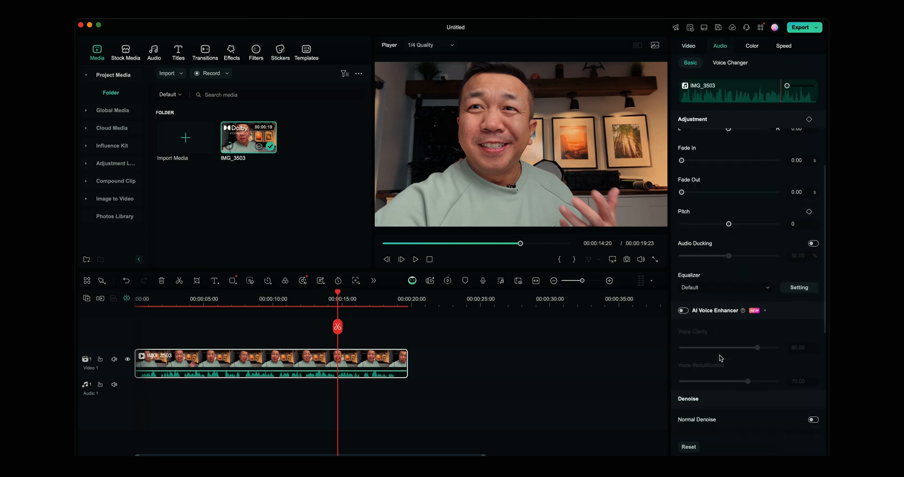
pyautogui.click(682, 309)
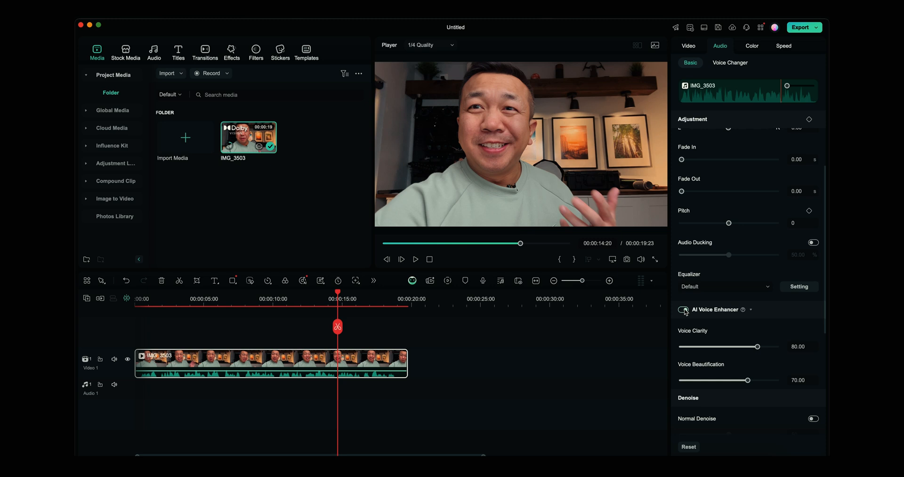
pyautogui.click(683, 309)
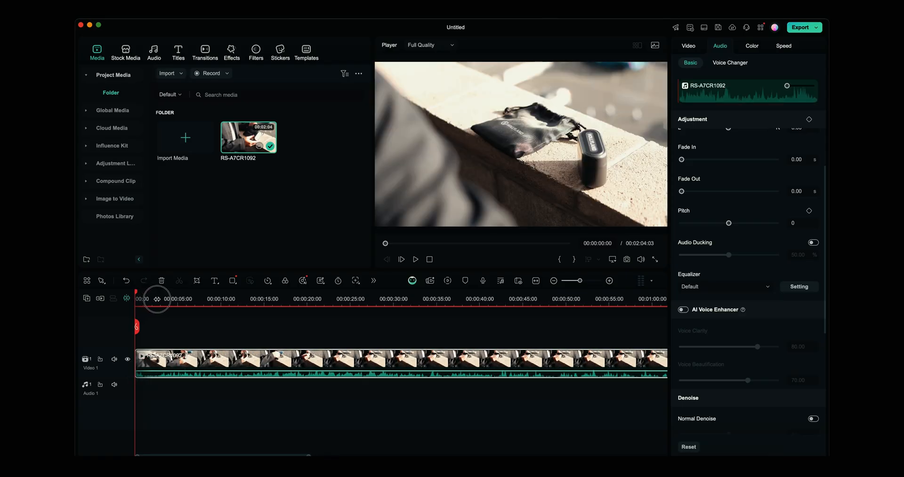
# Step: Play the RS-A7CR1092 footage from about 34 seconds, then bring up the AI Sound Effect generator
pyautogui.click(430, 298)
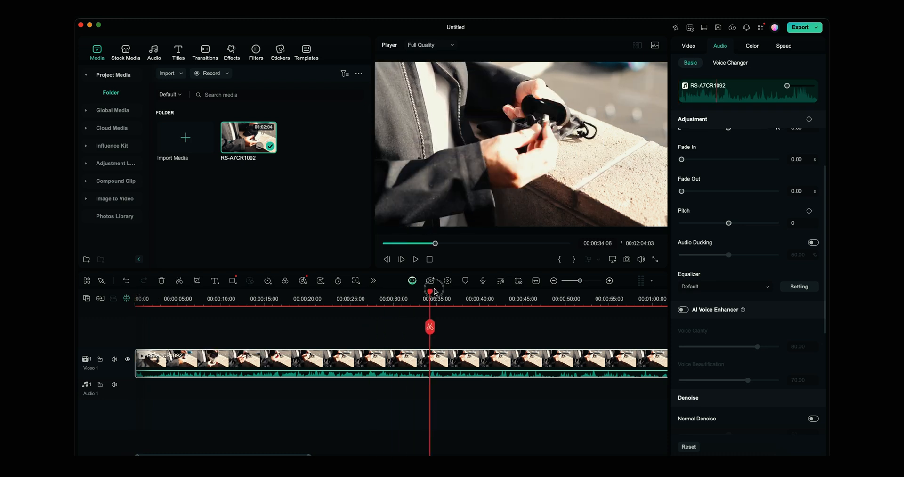
pyautogui.click(415, 258)
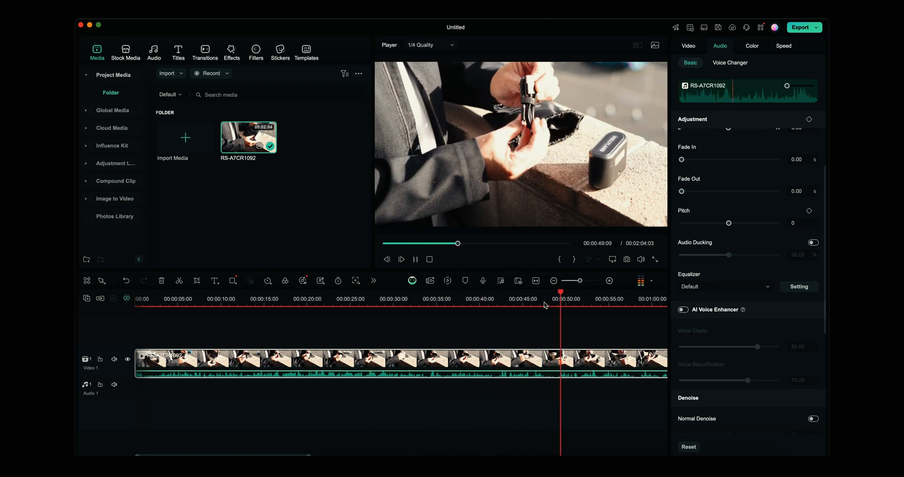
pyautogui.click(687, 45)
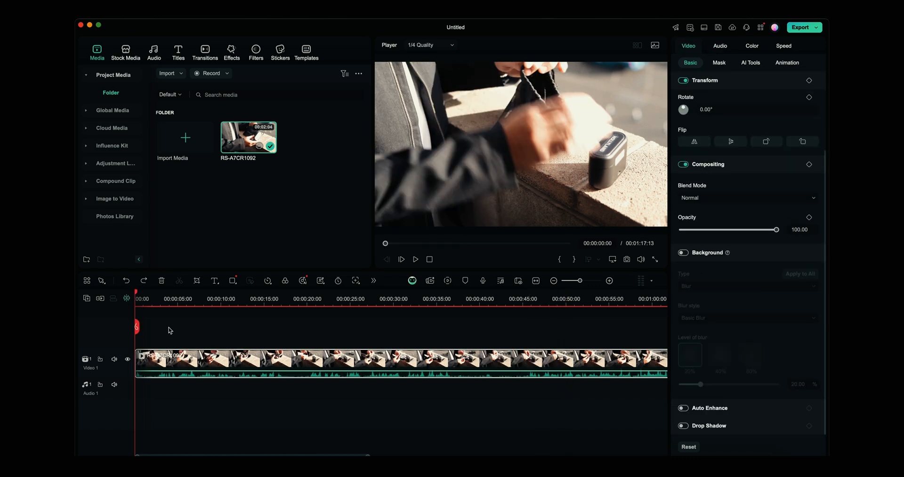
pyautogui.click(153, 51)
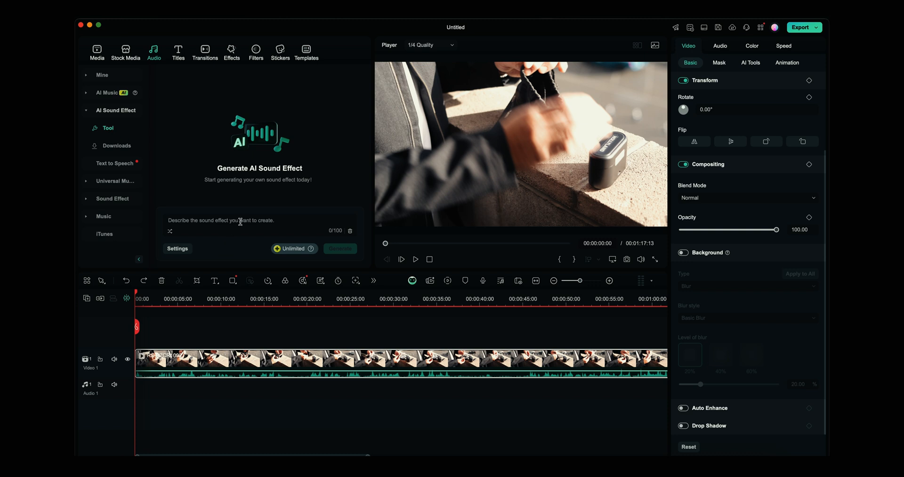
# Step: Generate an 'Opening bag' AI sound effect and listen to each of its three variants
pyautogui.write('Op')
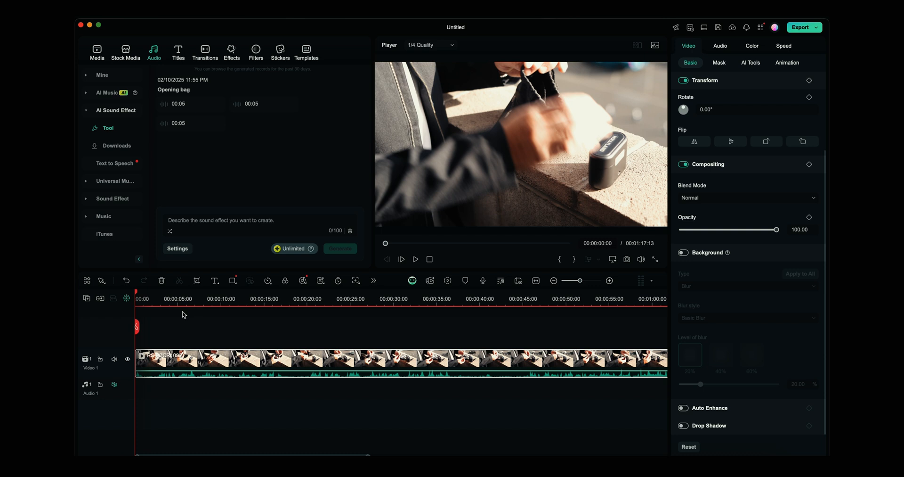
pyautogui.moveTo(178, 104)
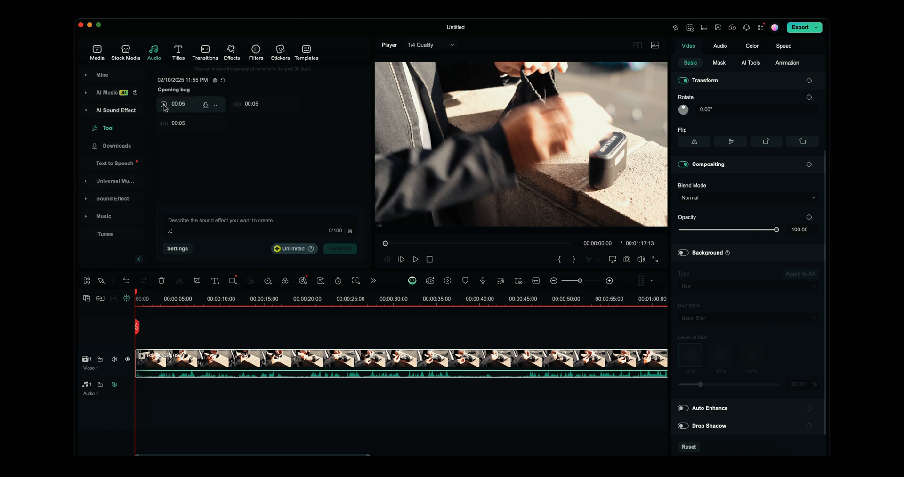
pyautogui.click(164, 104)
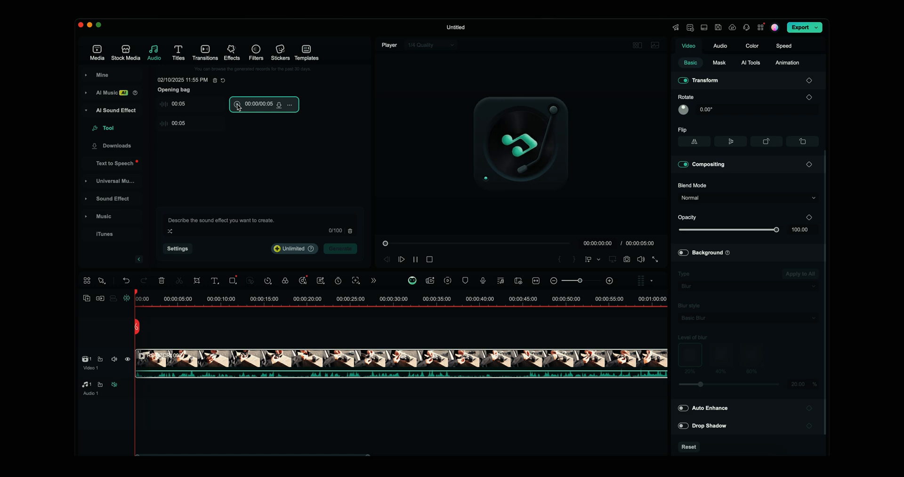
pyautogui.click(401, 258)
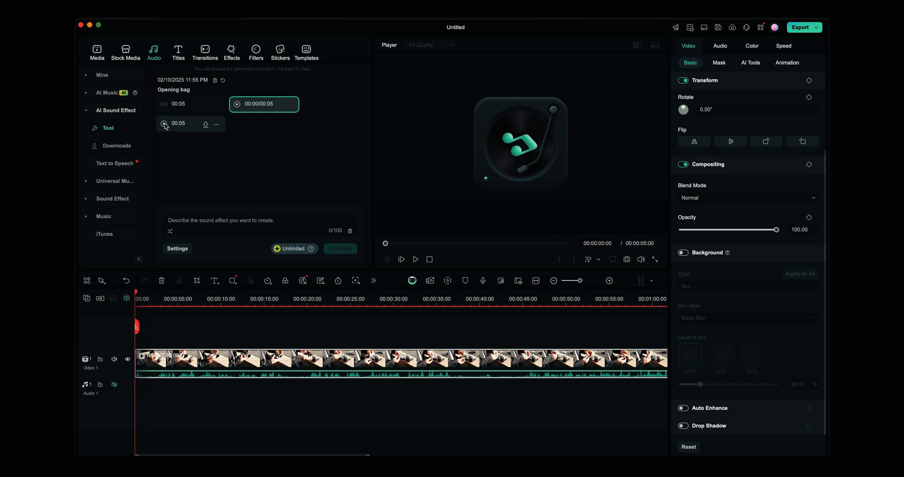
pyautogui.click(165, 125)
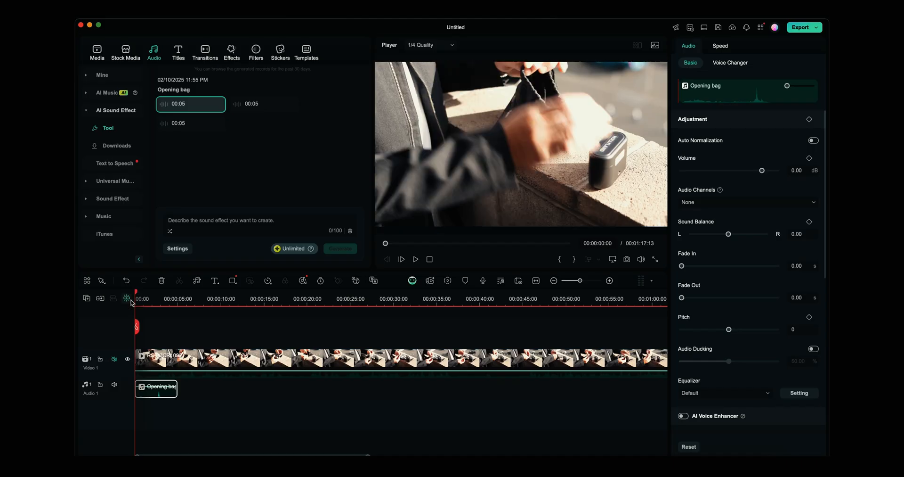
# Step: Play the bag-opening clip from the start with the Opening bag sound effect, then stop
pyautogui.click(401, 258)
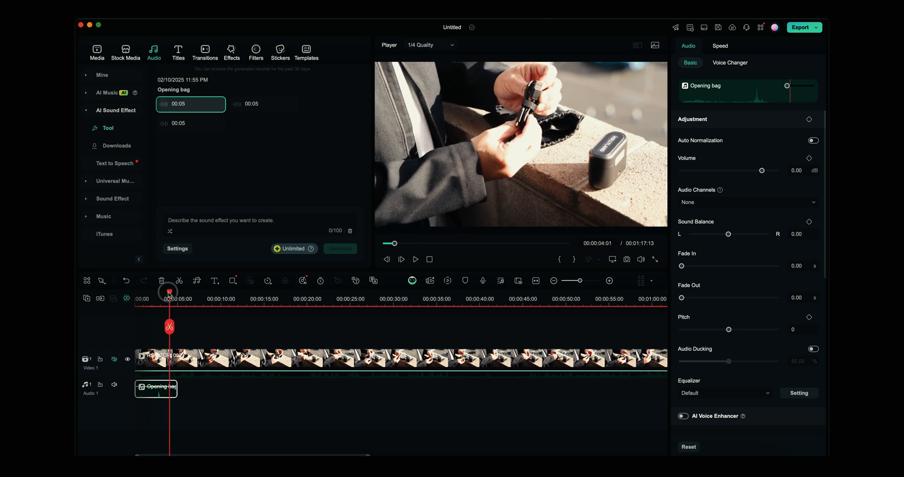
pyautogui.click(416, 258)
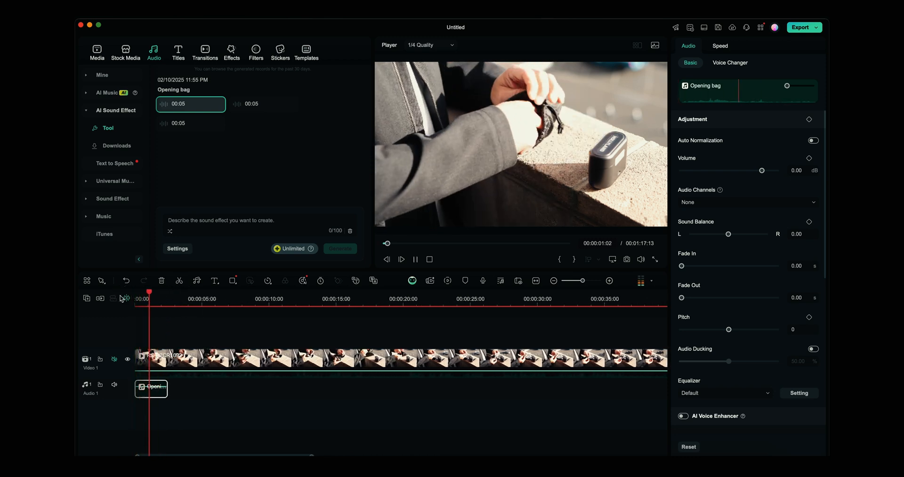
pyautogui.click(414, 258)
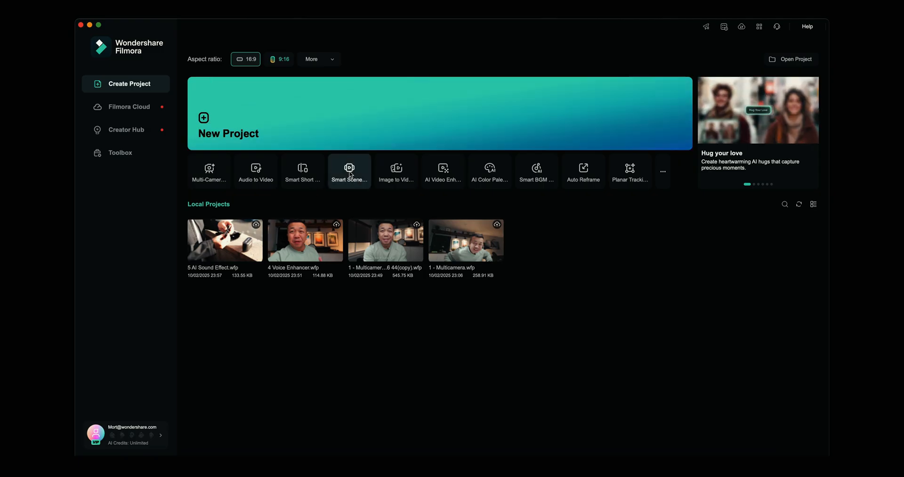
pyautogui.moveTo(302, 171)
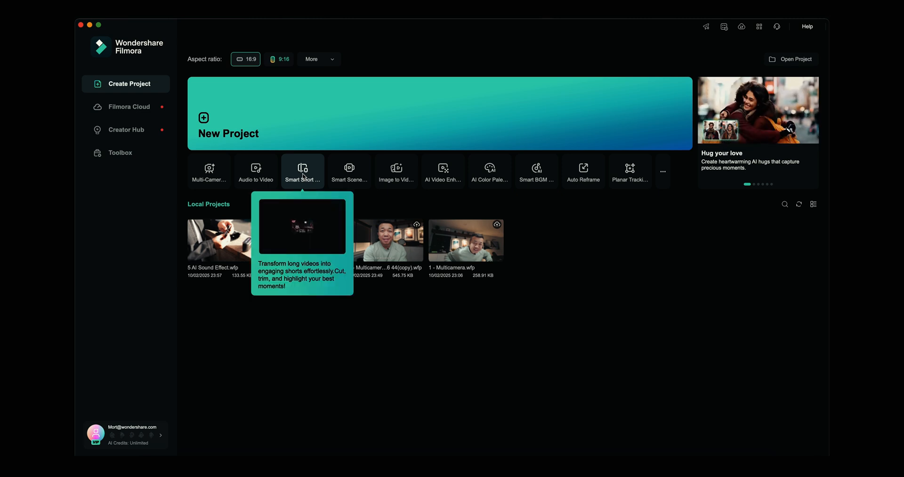
# Step: Launch Smart Short Clips from the start screen and choose a long video to upload
pyautogui.click(302, 170)
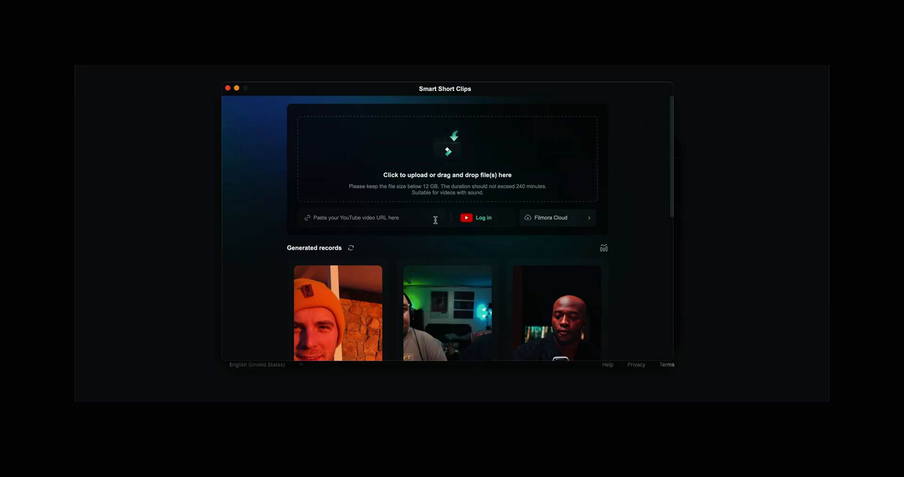
pyautogui.click(476, 218)
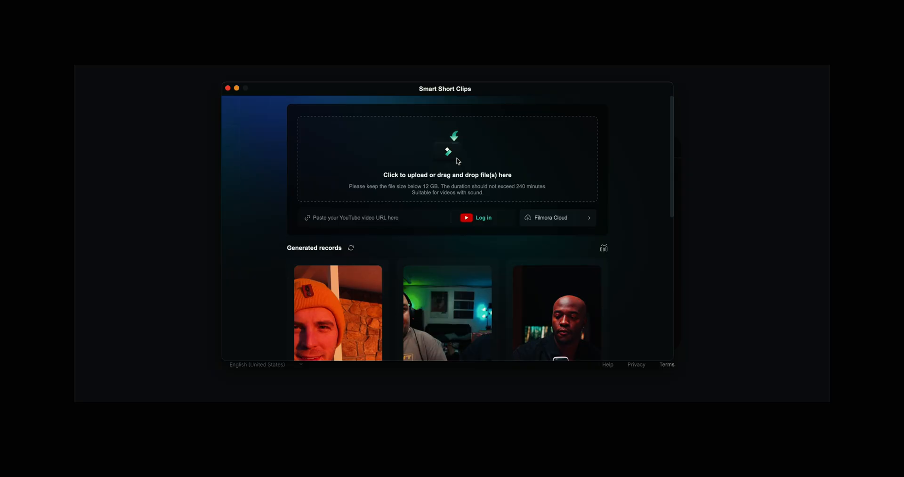
pyautogui.click(446, 158)
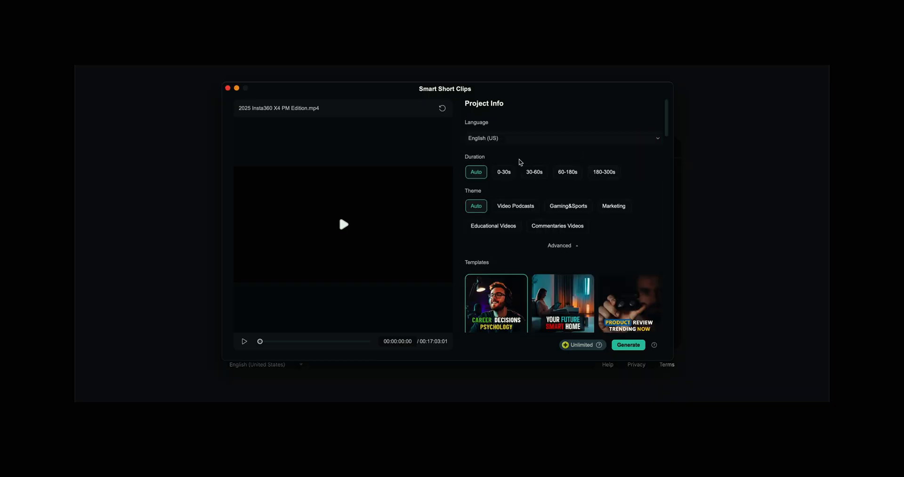
pyautogui.moveTo(502, 159)
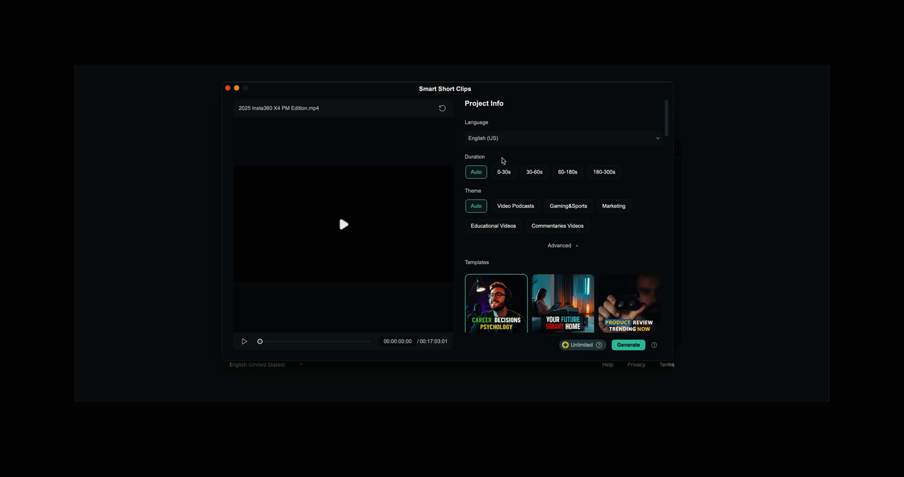
# Step: Review the Insta360 X4 project info and templates, then generate short clips from it
pyautogui.scroll(-3)
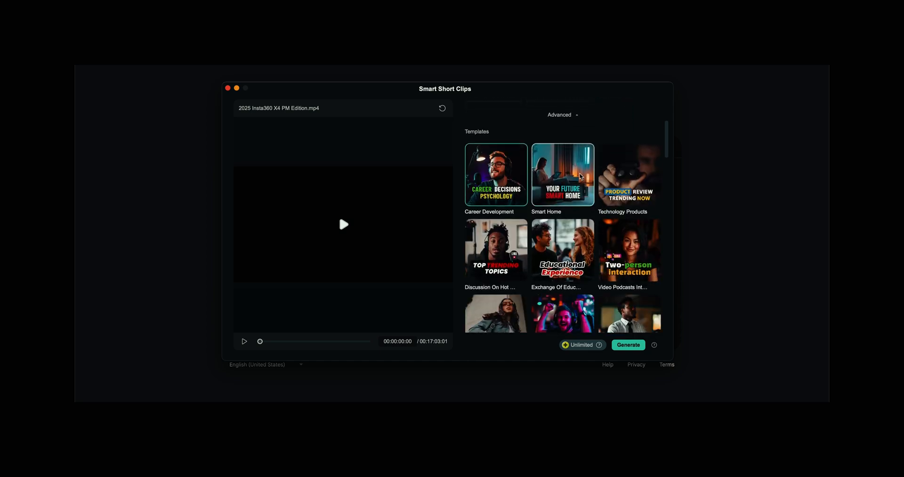
pyautogui.scroll(-3)
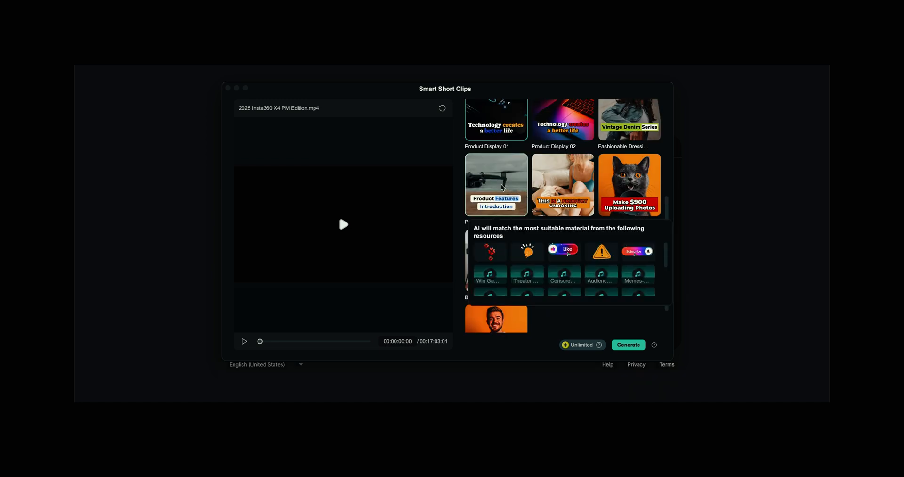
pyautogui.scroll(-3)
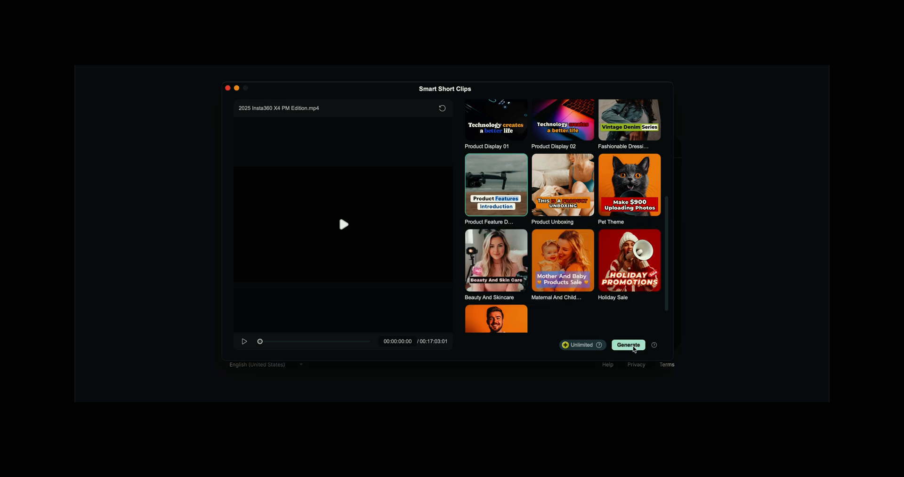
pyautogui.click(628, 345)
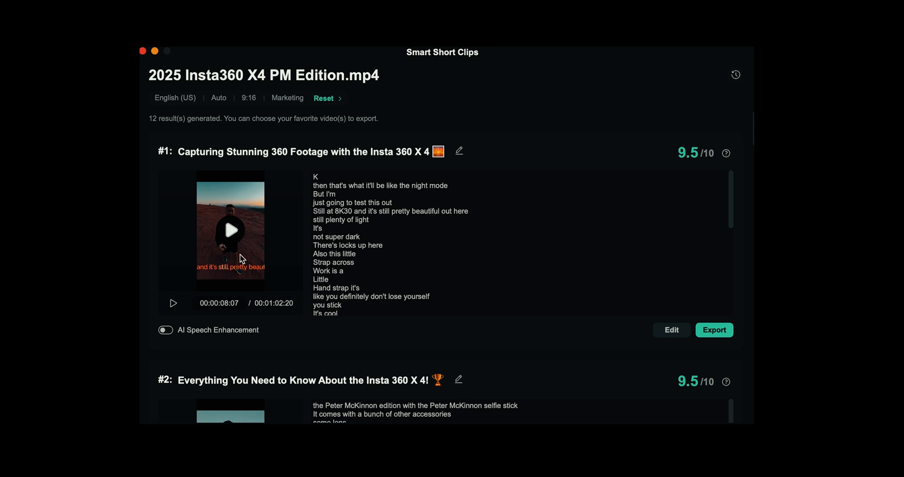
pyautogui.moveTo(291, 275)
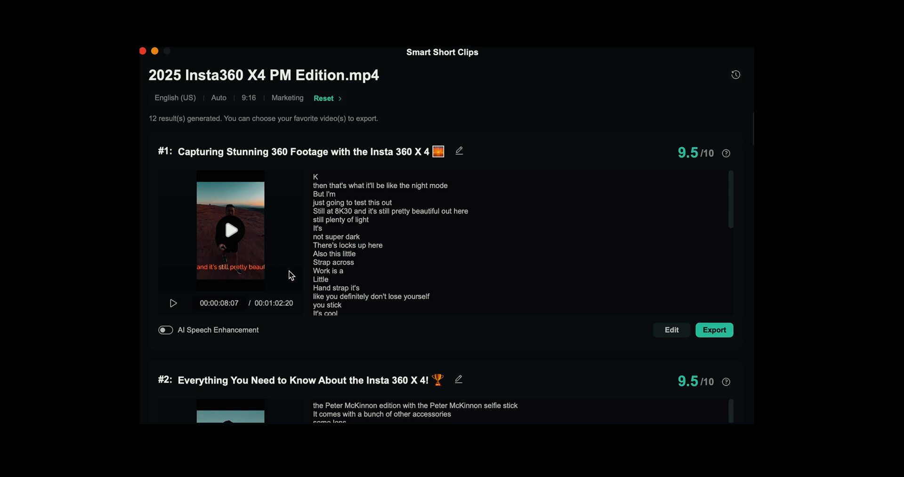
pyautogui.moveTo(585, 321)
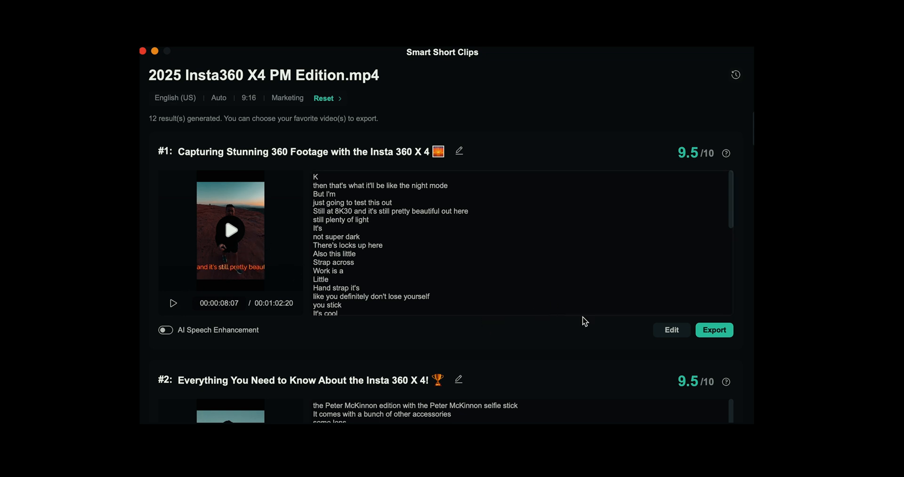
# Step: Play generated short clips #2 and #3, then scroll down to the last clip, #12
pyautogui.scroll(-3)
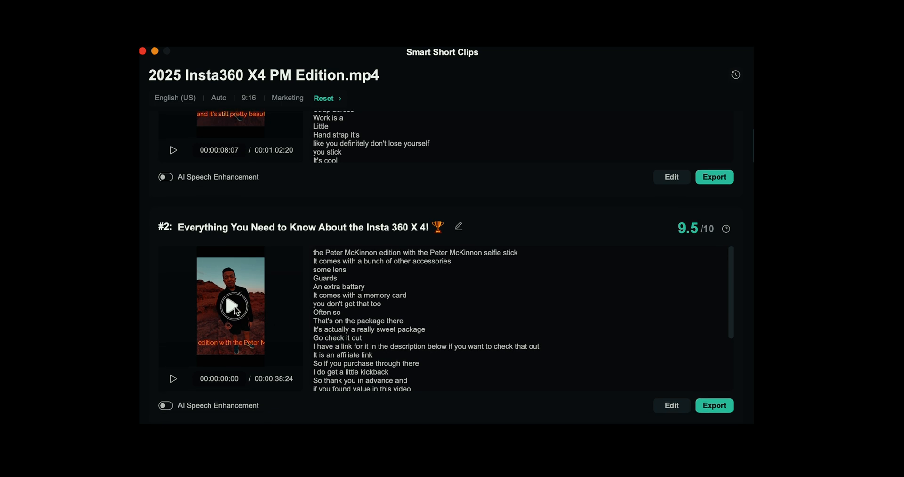
pyautogui.click(233, 306)
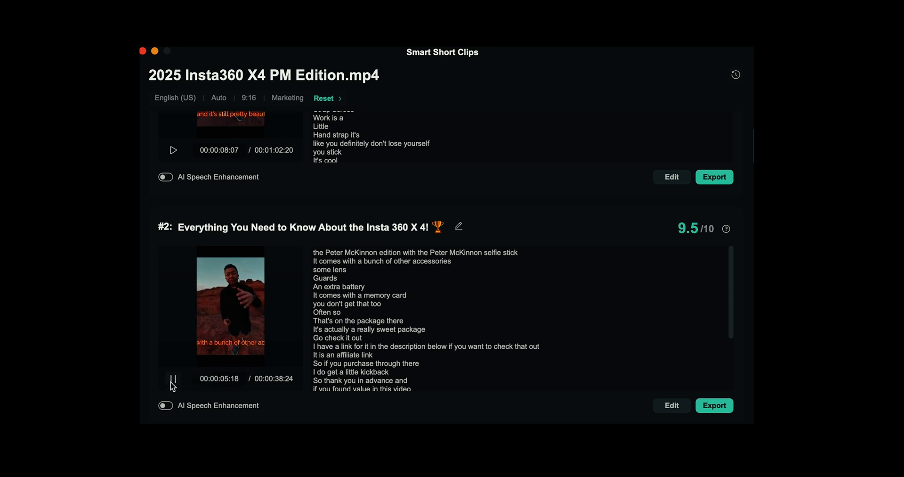
pyautogui.scroll(-3)
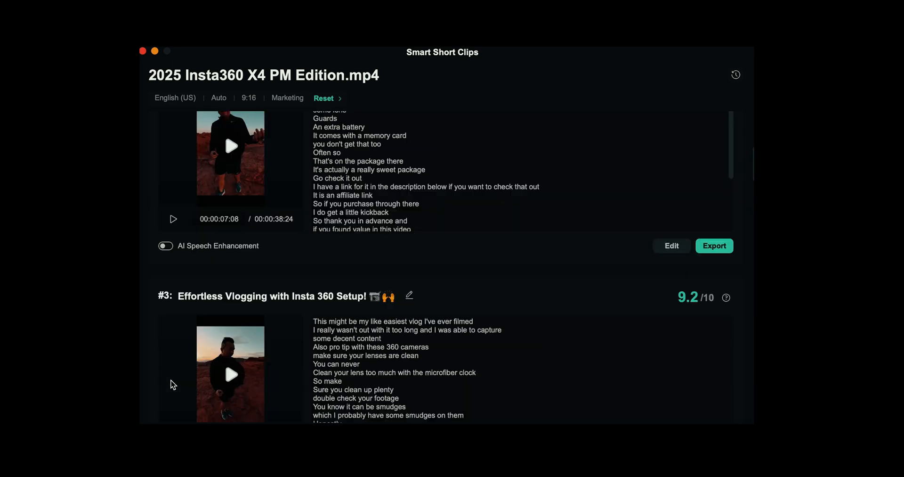
pyautogui.scroll(-3)
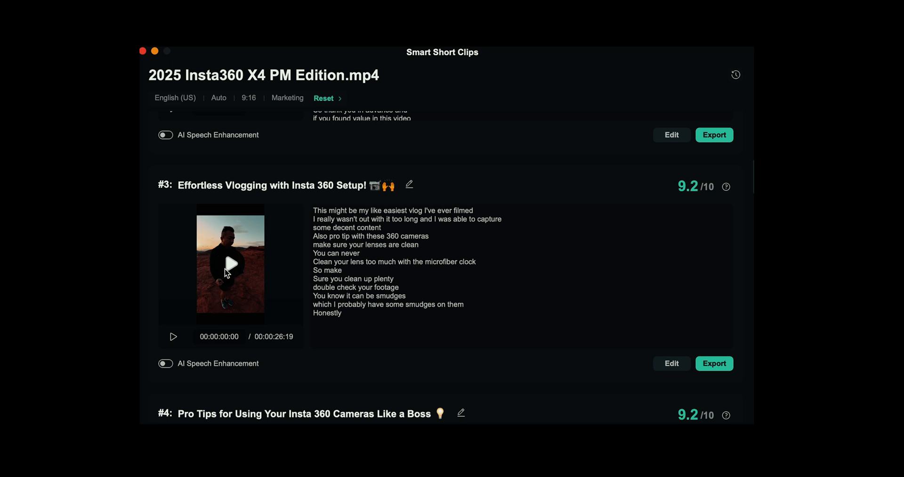
pyautogui.click(230, 264)
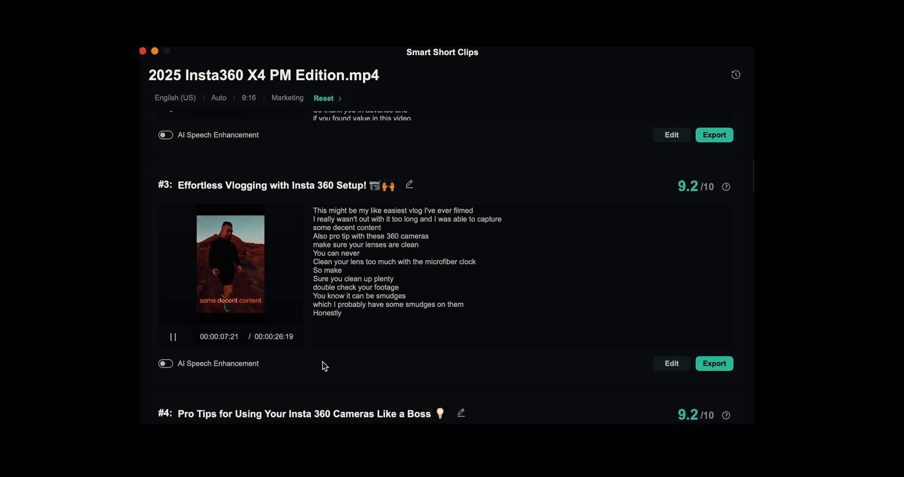
pyautogui.scroll(-3)
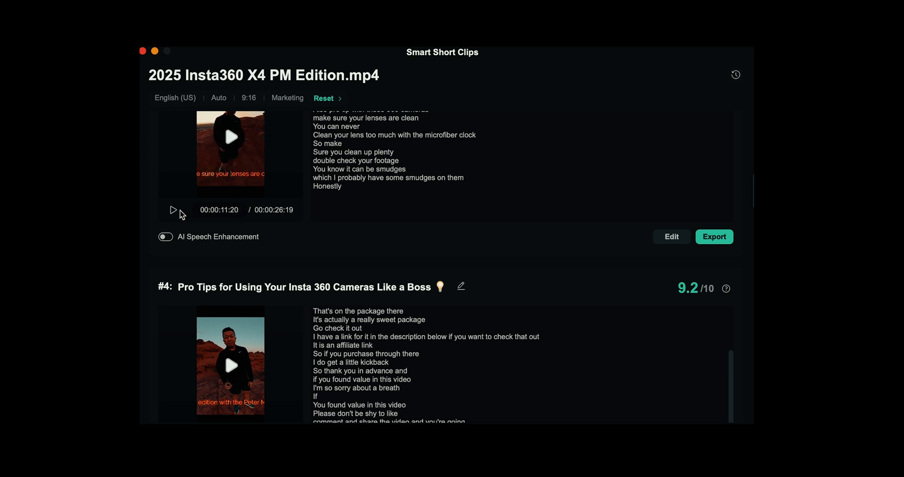
pyautogui.scroll(-3)
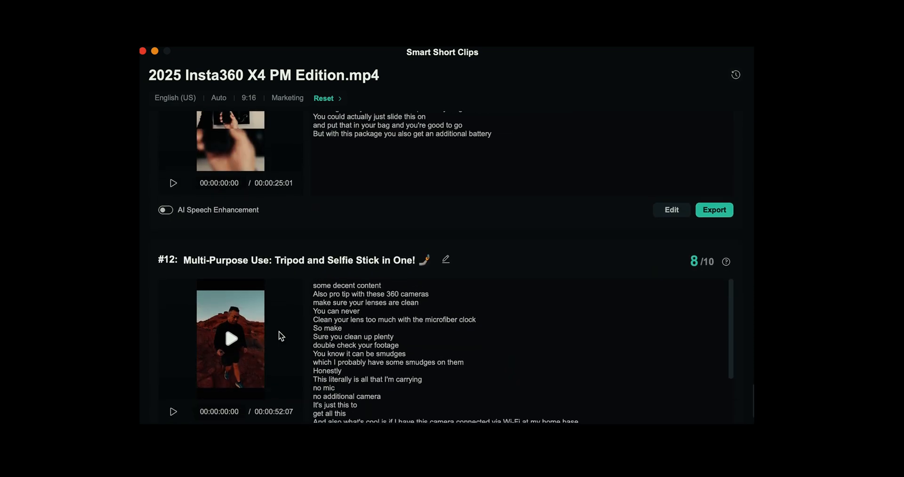
pyautogui.scroll(-3)
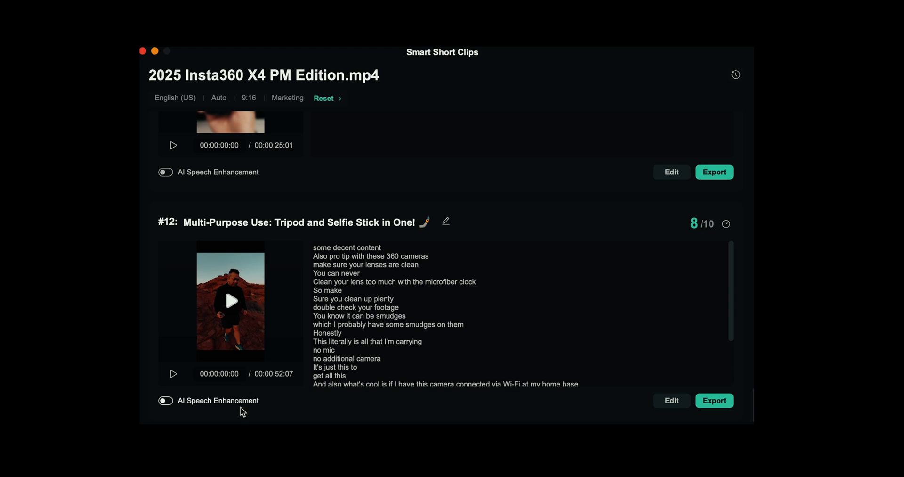
pyautogui.moveTo(737, 126)
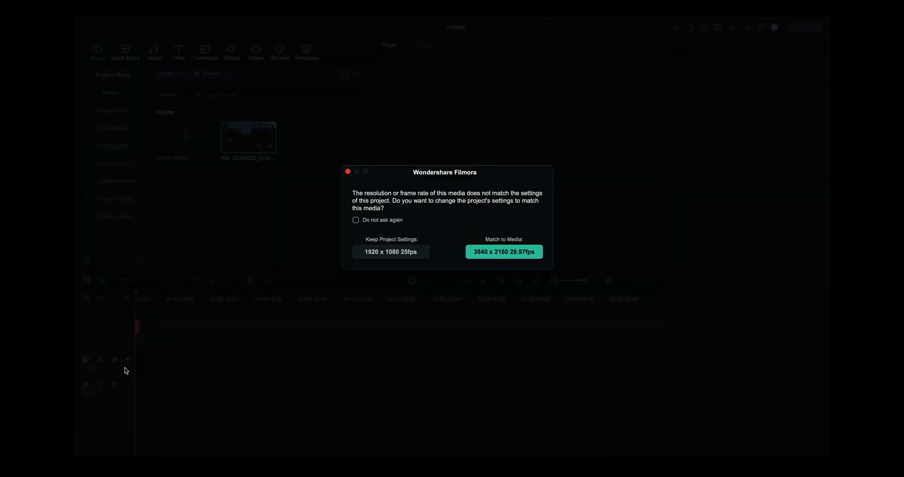
# Step: Match the project to the clip's 3840 x 2160 29.97fps settings without asking again, then launch Smart BGM Generation
pyautogui.click(355, 220)
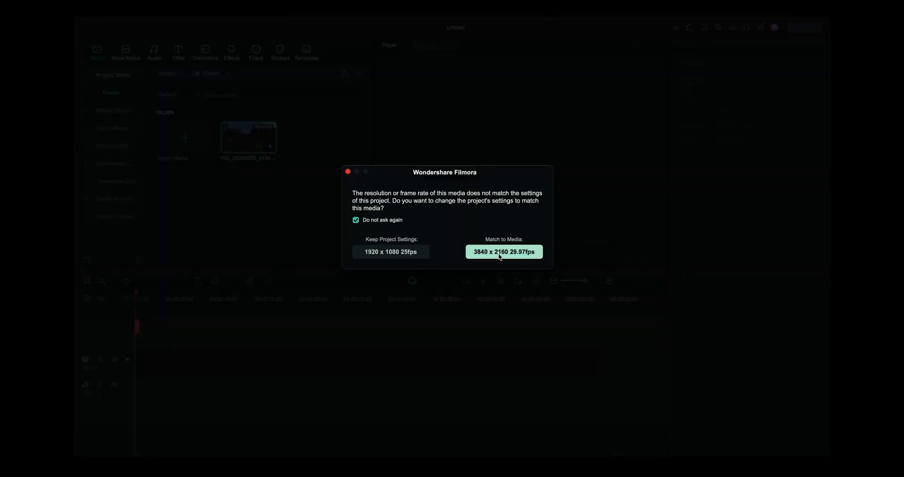
pyautogui.click(502, 250)
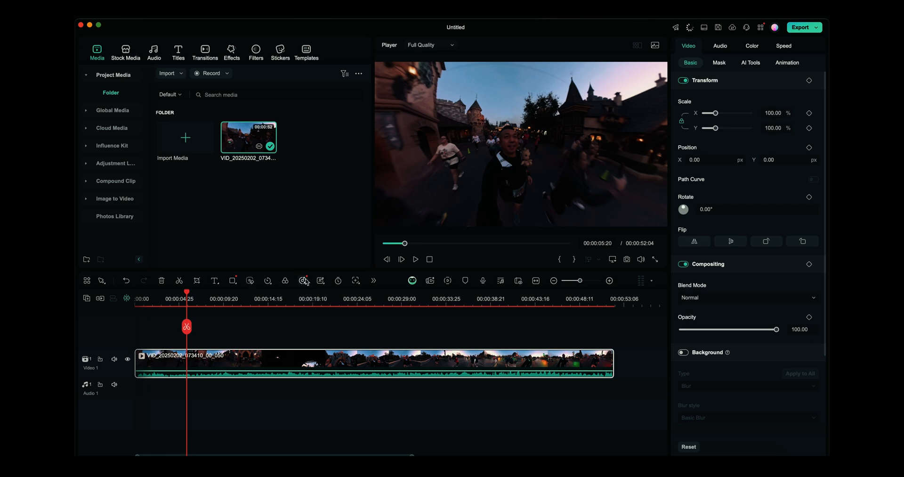
pyautogui.click(302, 281)
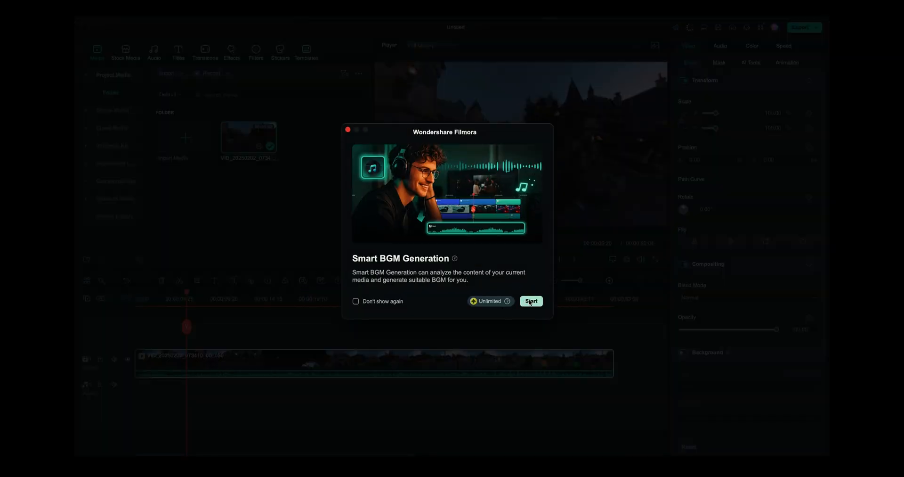
# Step: Generate background music for the 360 video and return the playhead to the start
pyautogui.click(531, 300)
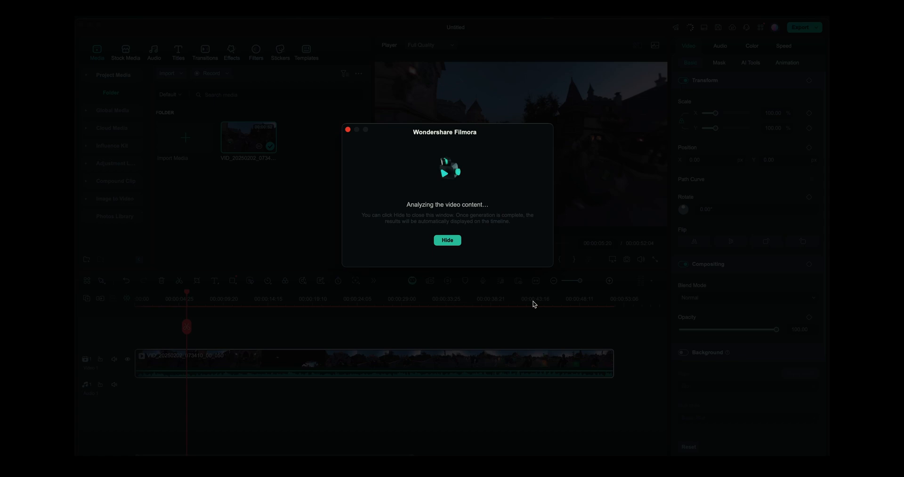
pyautogui.click(446, 240)
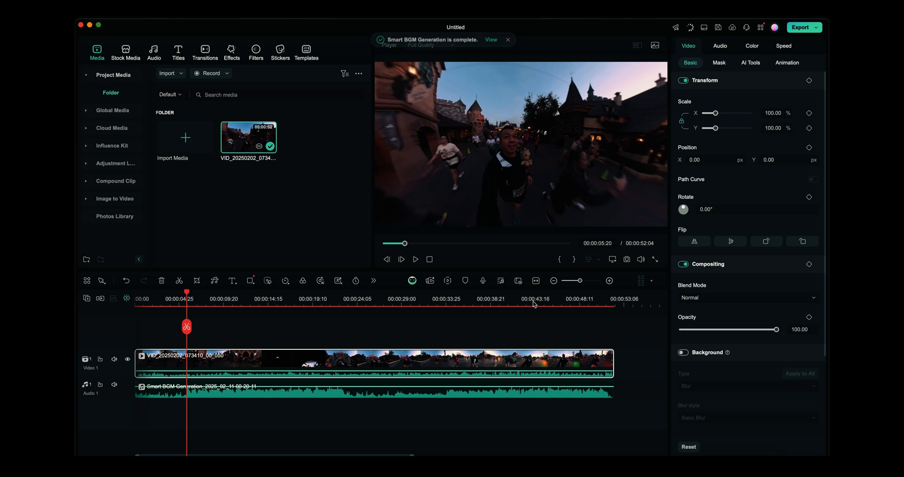
pyautogui.click(507, 39)
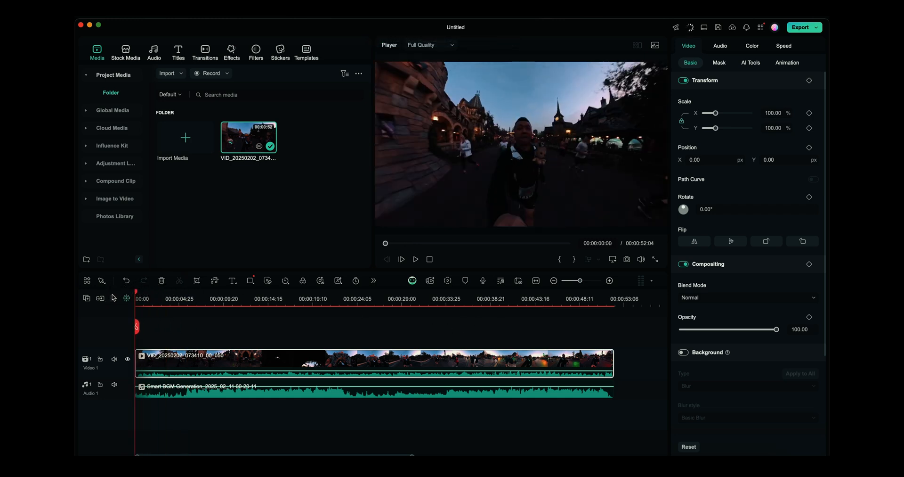
# Step: Play back with the new music, then lower the clip's own volume to about -16 dB
pyautogui.click(416, 258)
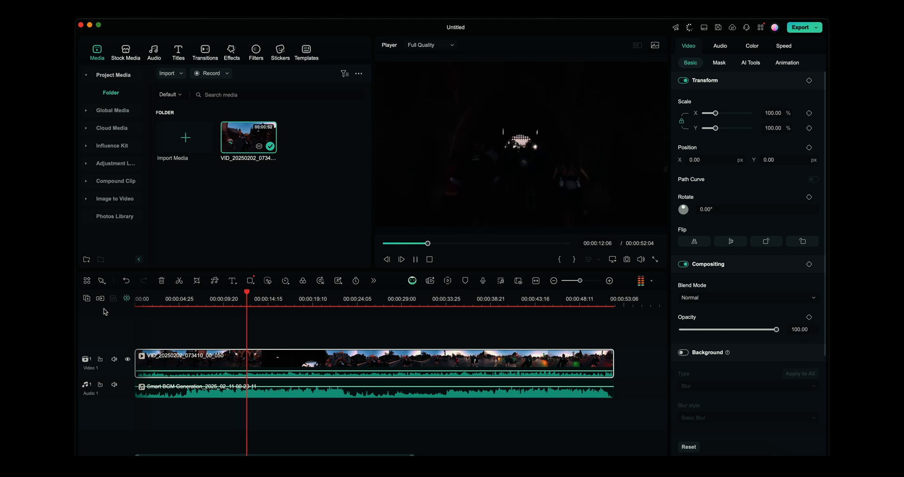
pyautogui.click(265, 291)
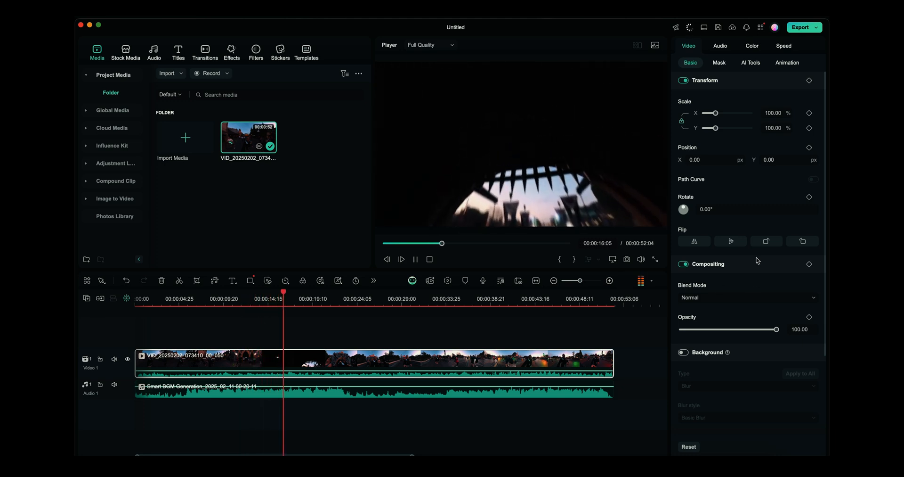
pyautogui.click(719, 45)
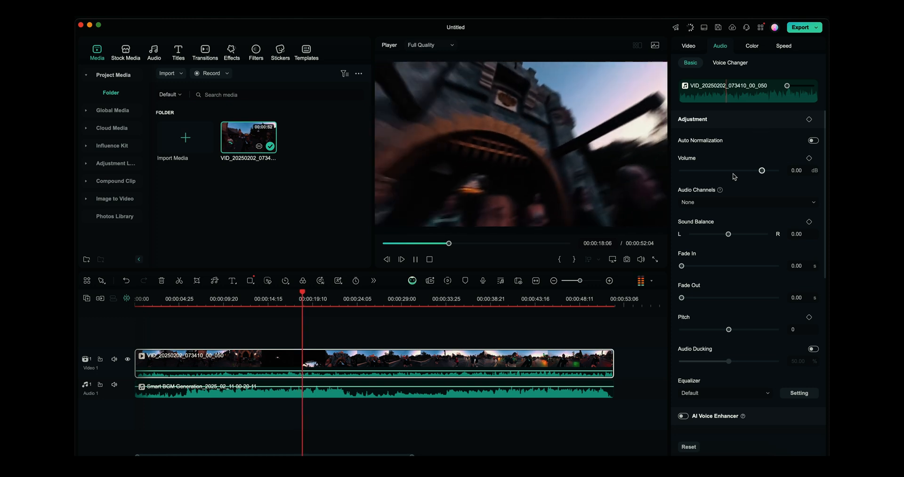
pyautogui.moveTo(762, 169); pyautogui.dragTo(721, 169)
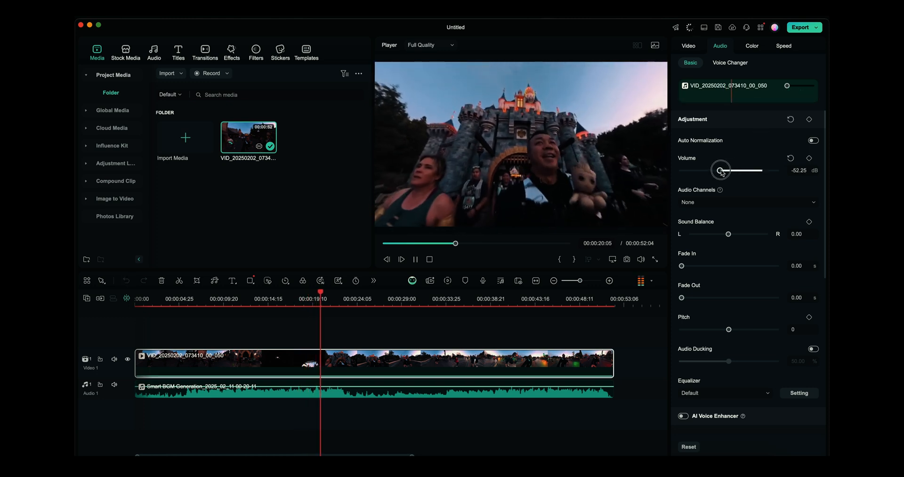
pyautogui.moveTo(721, 169); pyautogui.dragTo(735, 169)
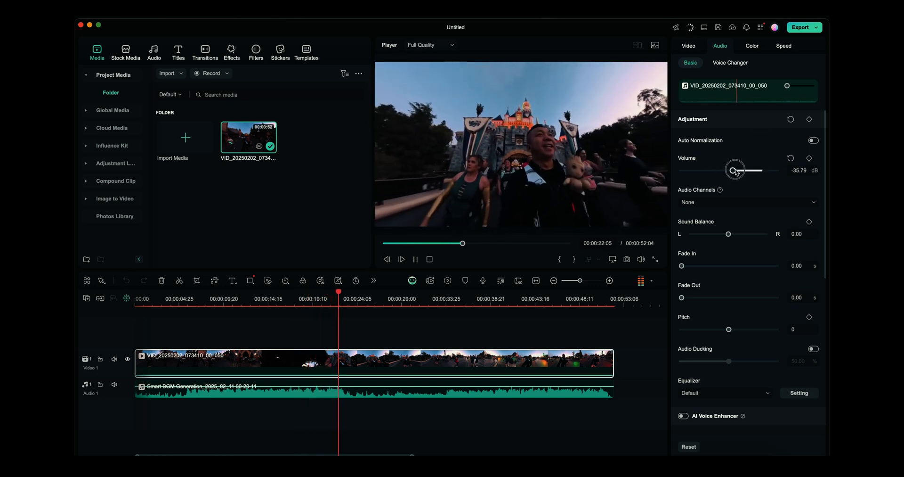
pyautogui.moveTo(736, 169); pyautogui.dragTo(749, 170)
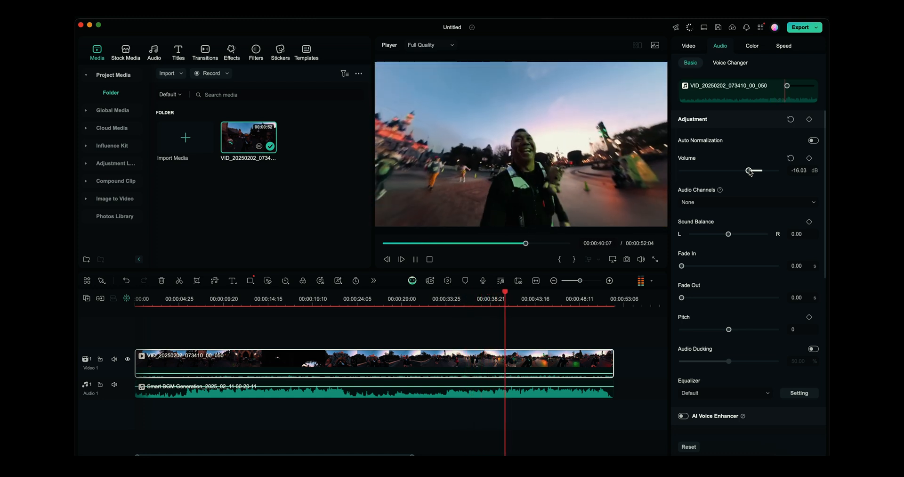
# Step: Review the quieter audio, then leave only the imported IMG_0094 clip on the timeline
pyautogui.click(536, 298)
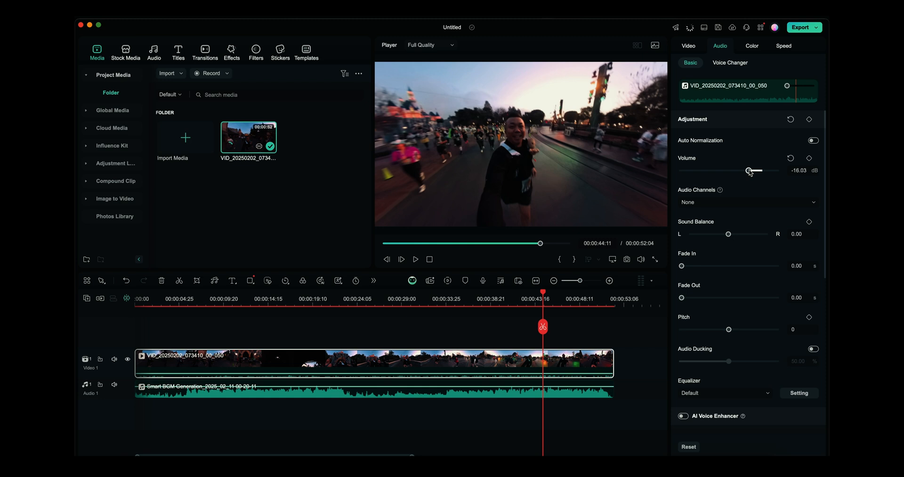
pyautogui.moveTo(752, 170); pyautogui.dragTo(749, 170)
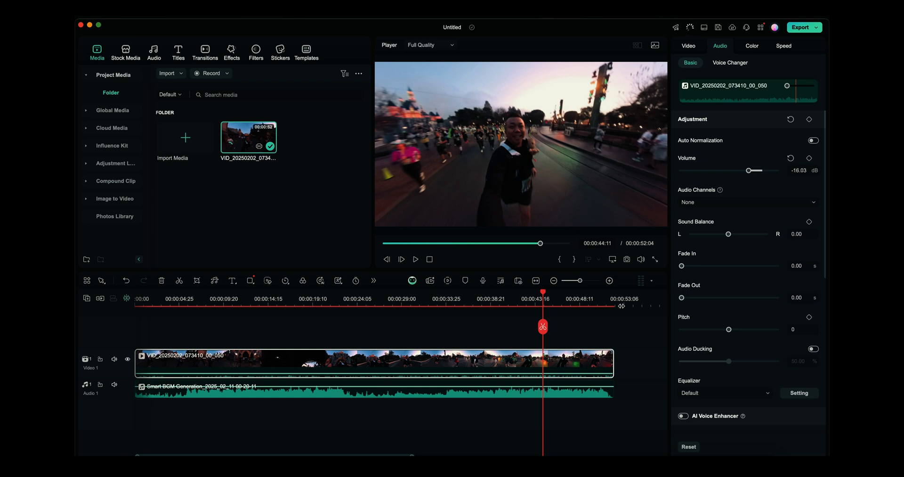
pyautogui.click(312, 137)
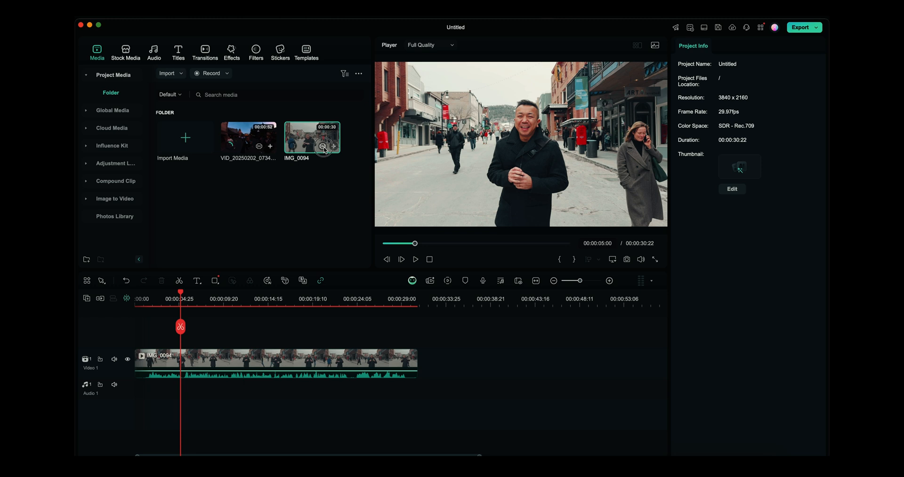
# Step: Start Smart Scene Cut on IMG_0094 with the man in the dark coat saved as a custom object
pyautogui.click(322, 145)
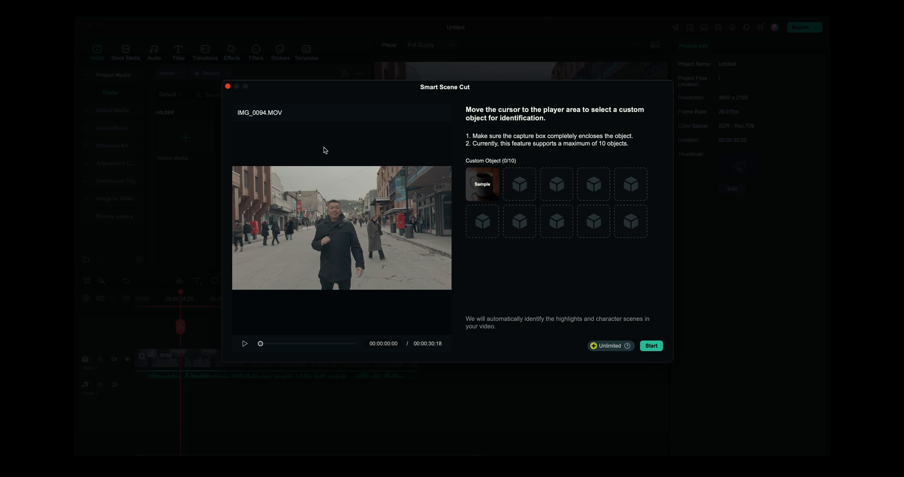
pyautogui.moveTo(306, 220)
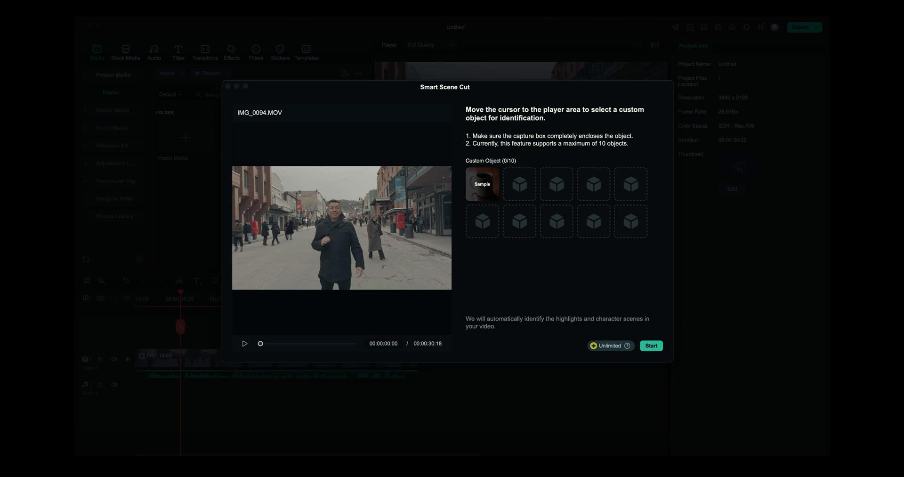
pyautogui.moveTo(309, 201); pyautogui.dragTo(348, 242)
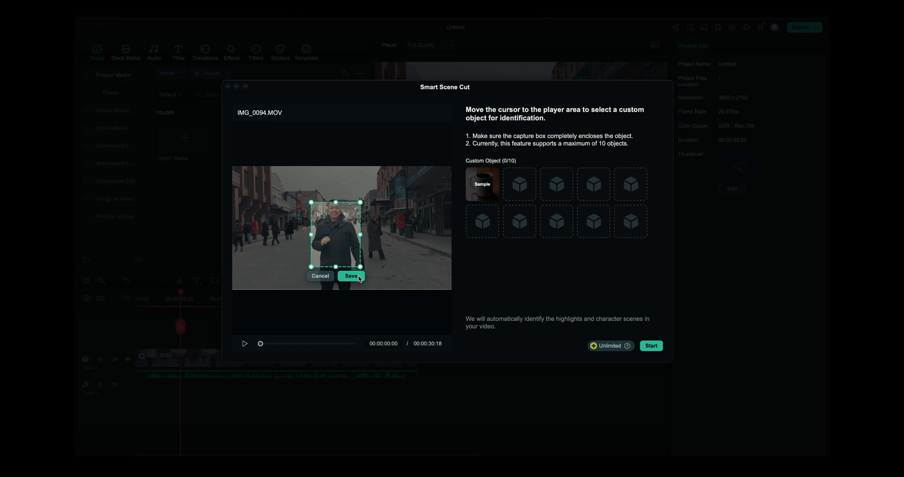
pyautogui.click(350, 276)
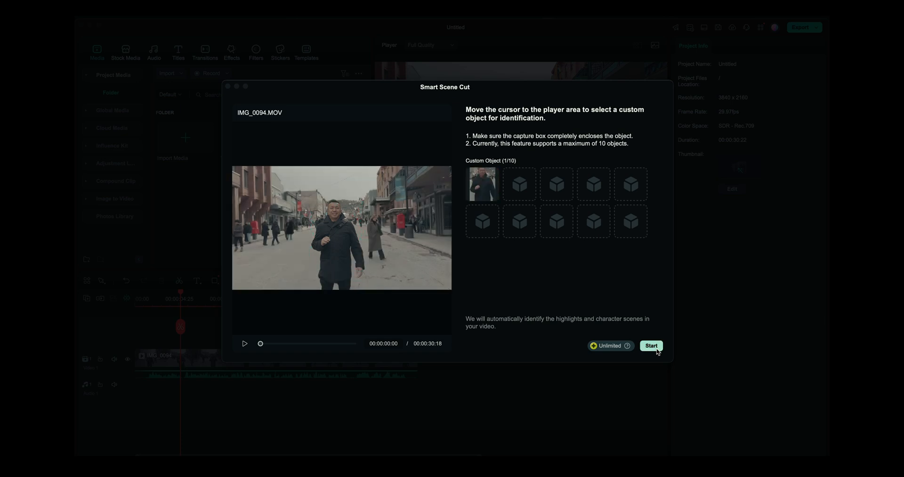
pyautogui.click(651, 345)
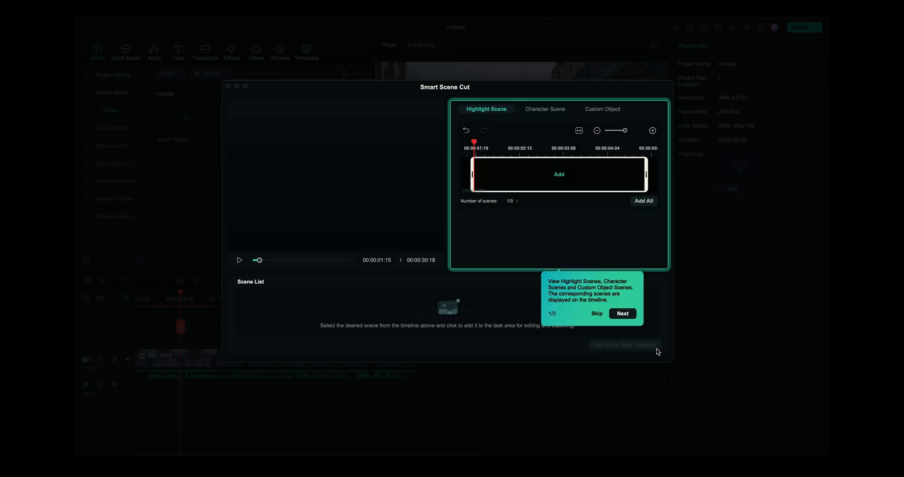
# Step: Dismiss the tips, add the 11.71 s and 5.33 s highlight scenes, and send all three to the main timeline
pyautogui.click(622, 313)
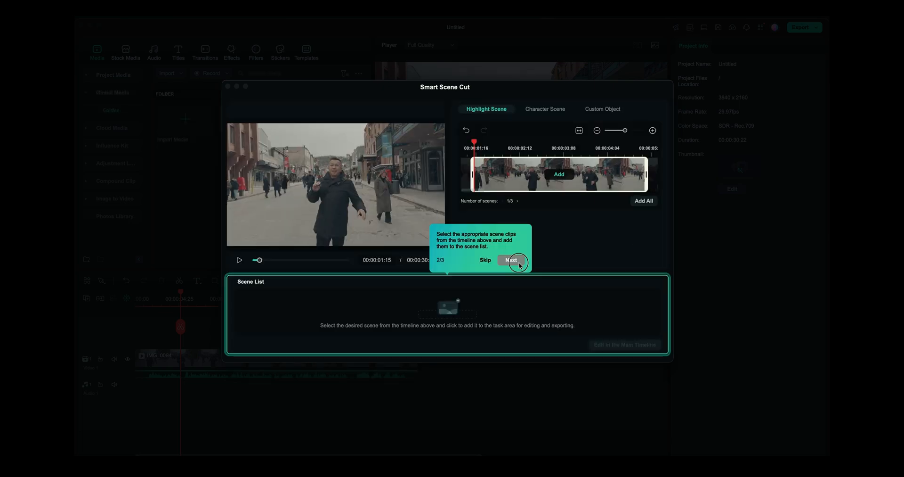
pyautogui.click(511, 260)
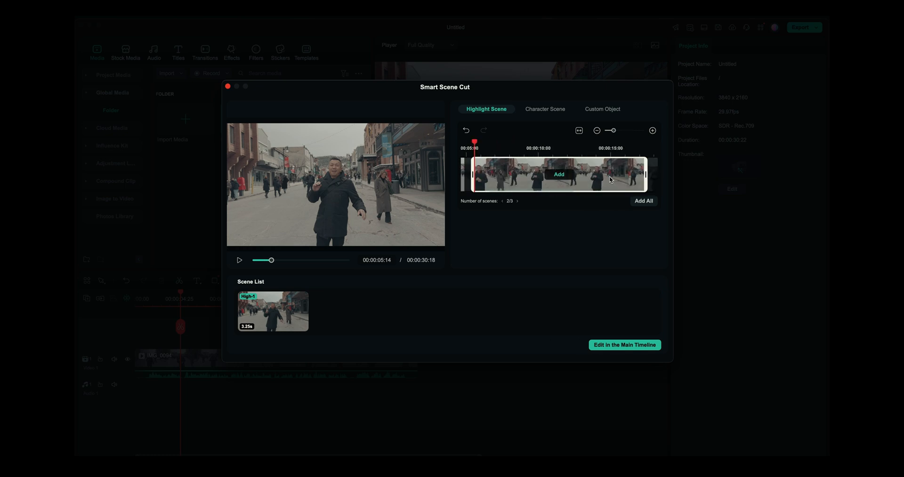
pyautogui.click(557, 174)
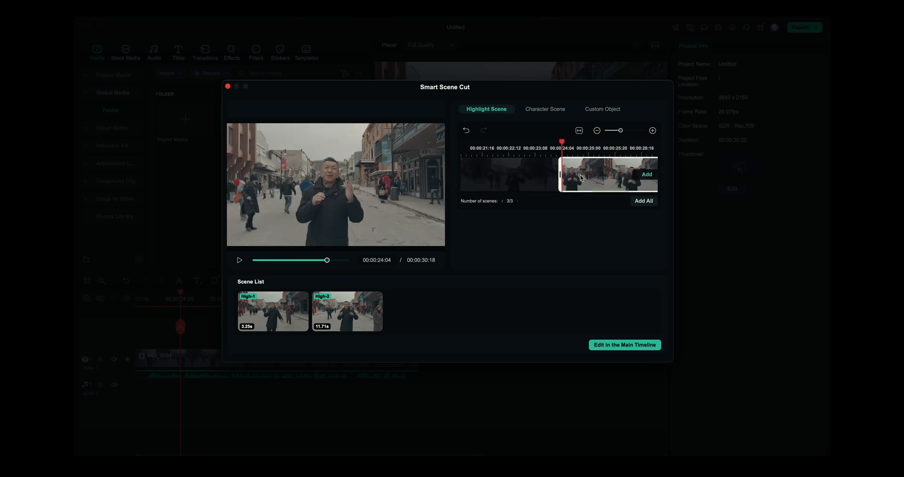
pyautogui.click(646, 174)
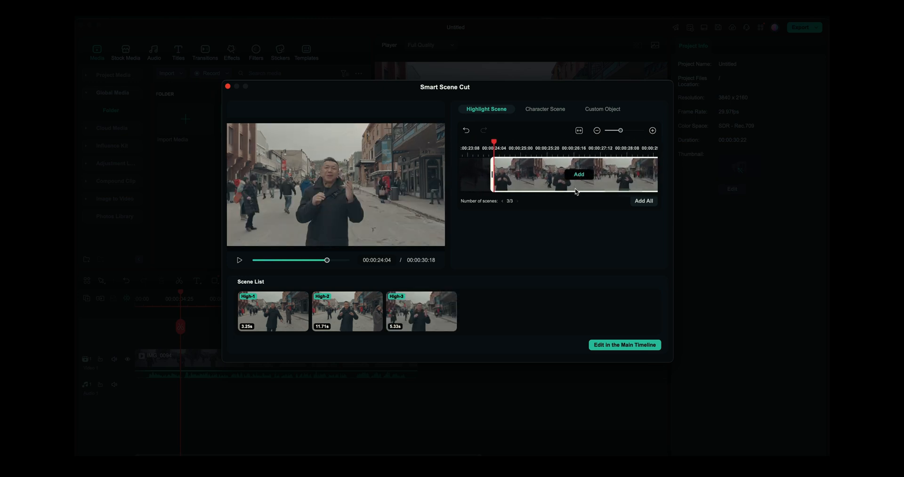
pyautogui.click(624, 344)
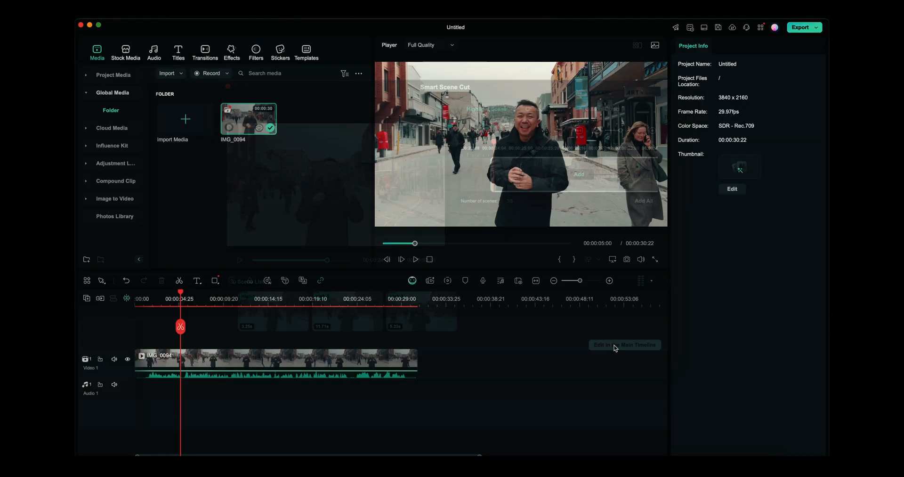
# Step: Select the middle highlight clip, then close the project back to the start screen
pyautogui.click(624, 344)
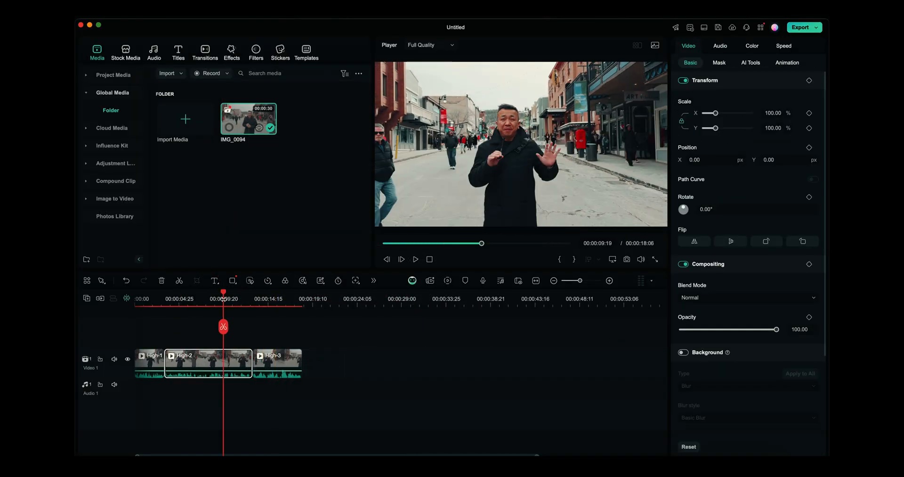
pyautogui.click(416, 258)
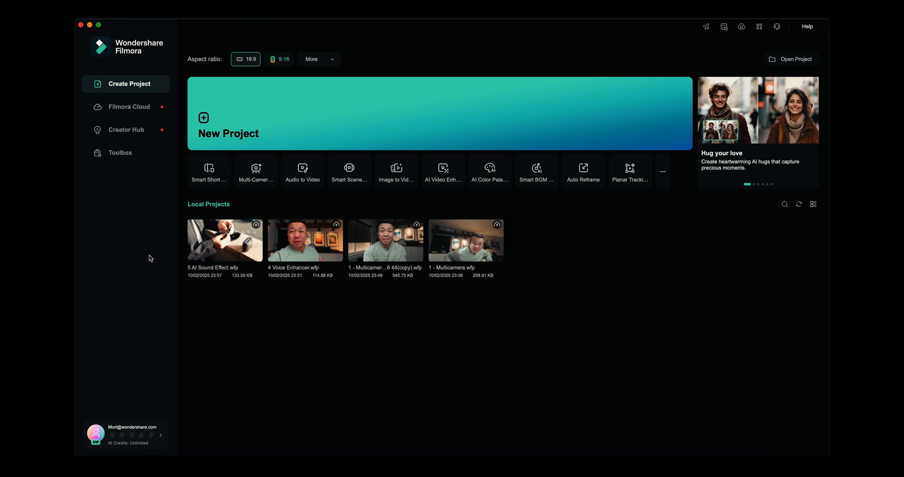
# Step: Launch Auto Reframe from the Toolbox and import the DJI_0086.MP4 beach video
pyautogui.click(120, 152)
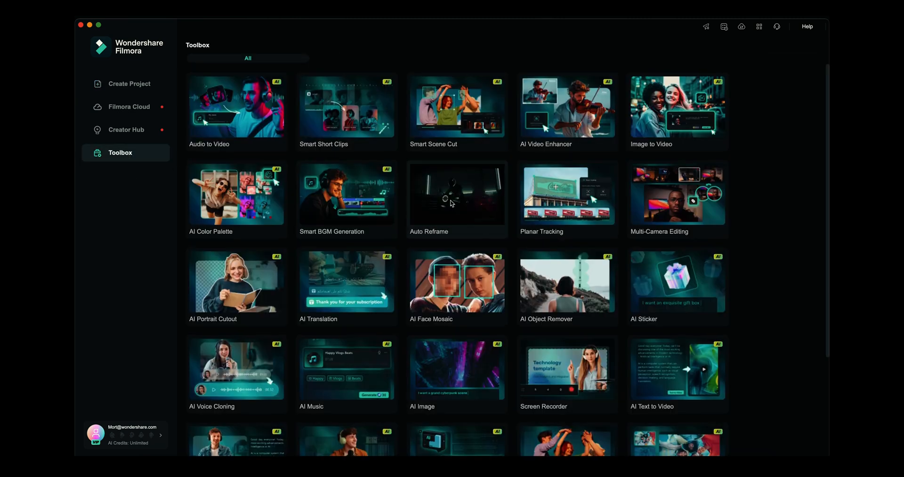
pyautogui.click(129, 84)
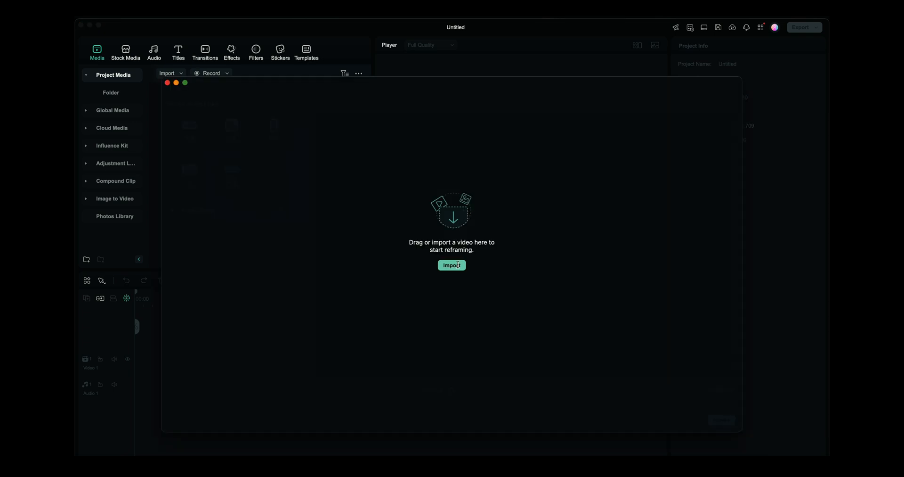
pyautogui.click(451, 264)
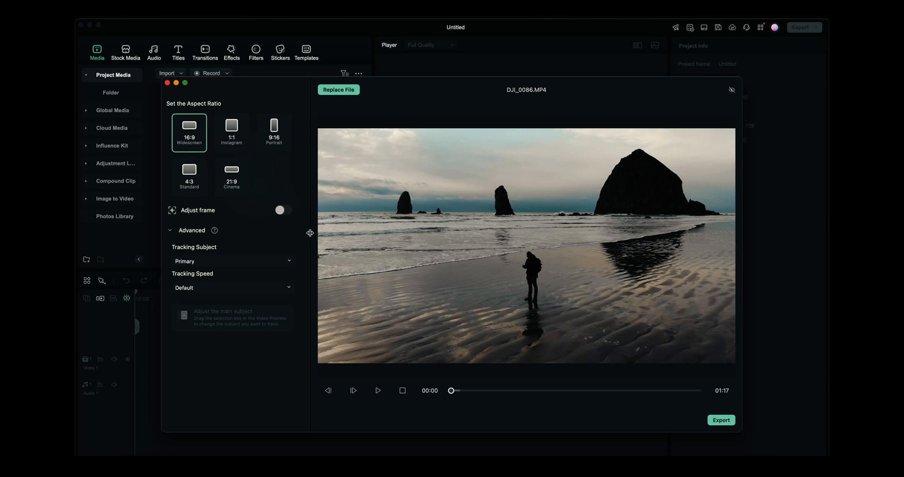
pyautogui.moveTo(283, 213)
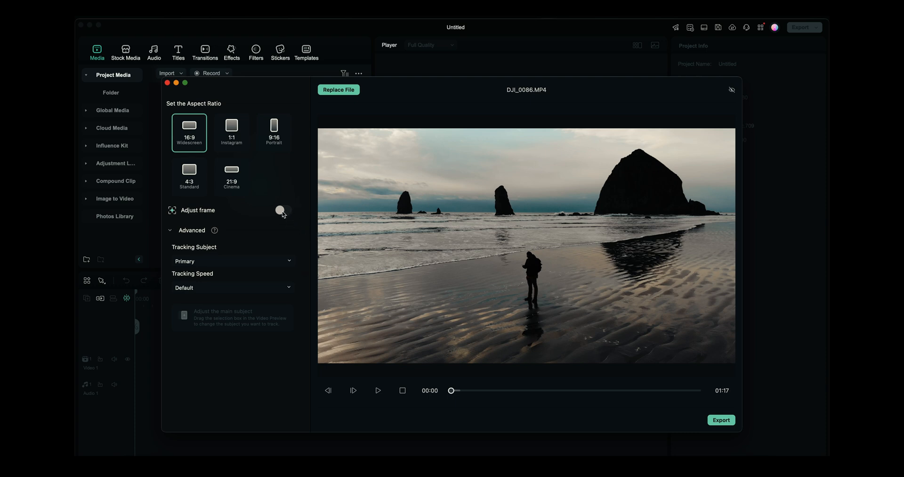
# Step: Enable Adjust frame and preview the beach video at 1:1, 9:16, 4:3 and finally 21:9
pyautogui.click(283, 209)
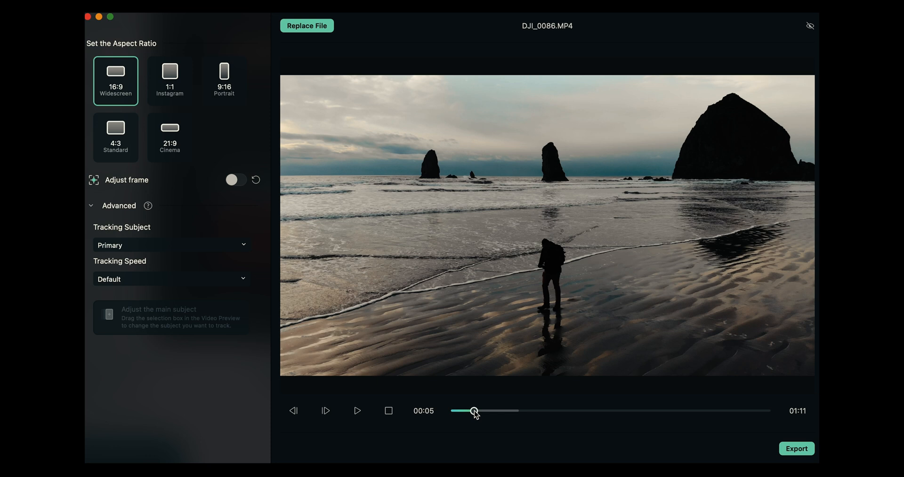
pyautogui.click(170, 80)
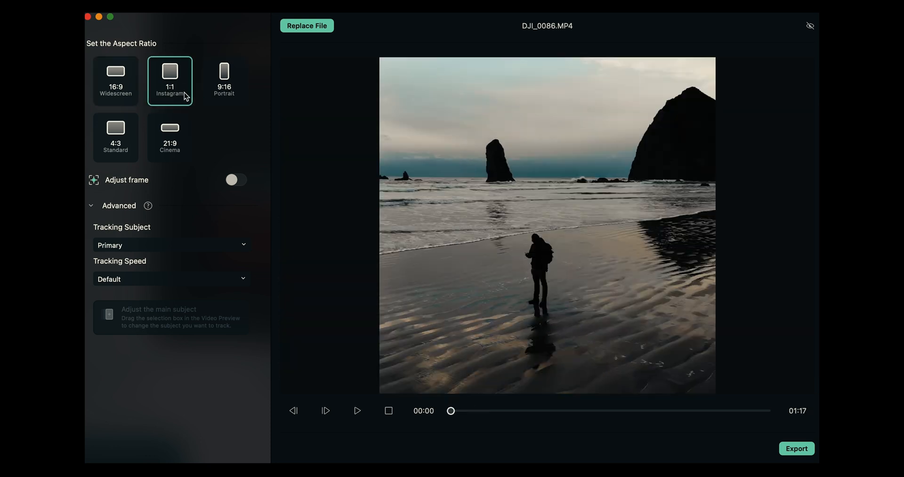
pyautogui.moveTo(242, 112)
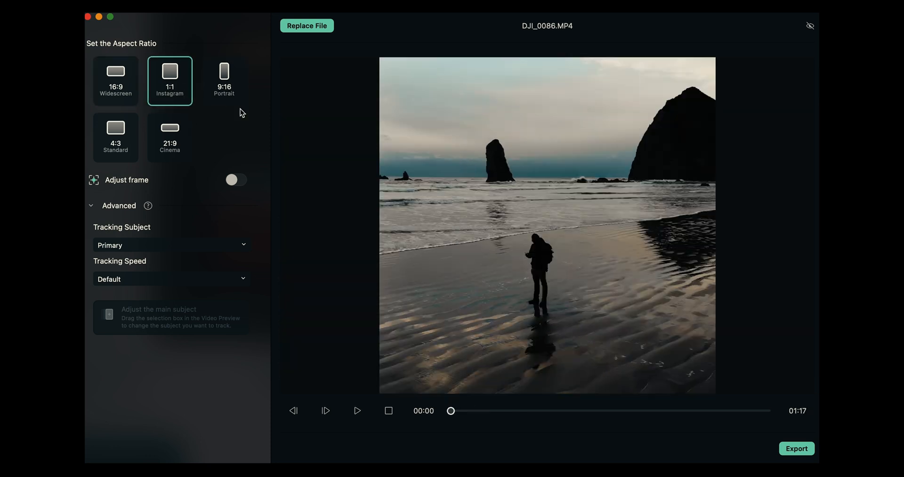
pyautogui.click(224, 80)
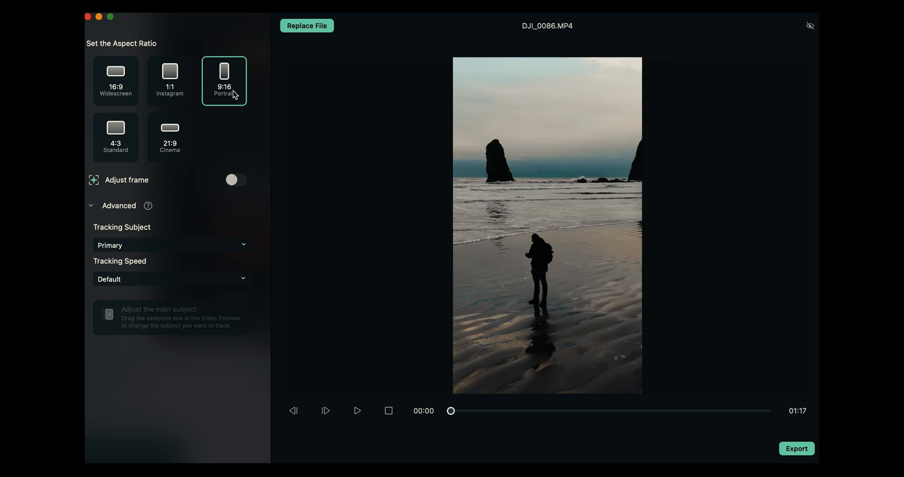
pyautogui.click(115, 137)
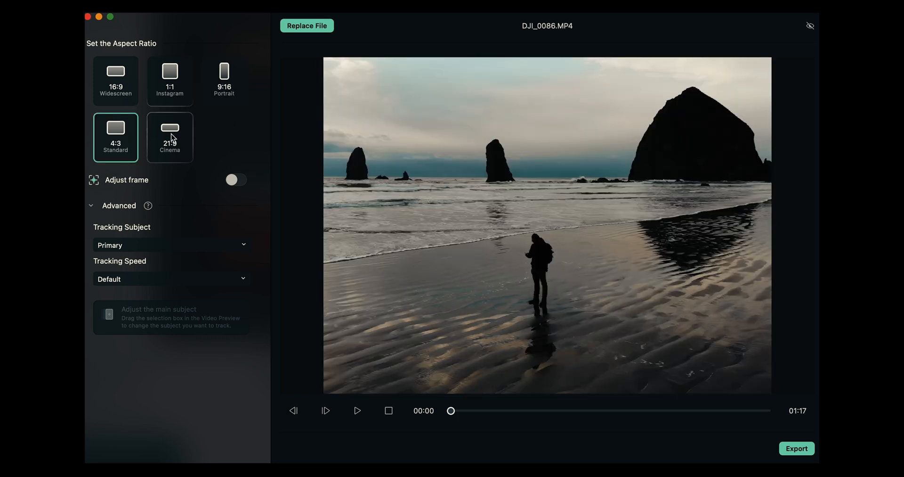
pyautogui.click(170, 136)
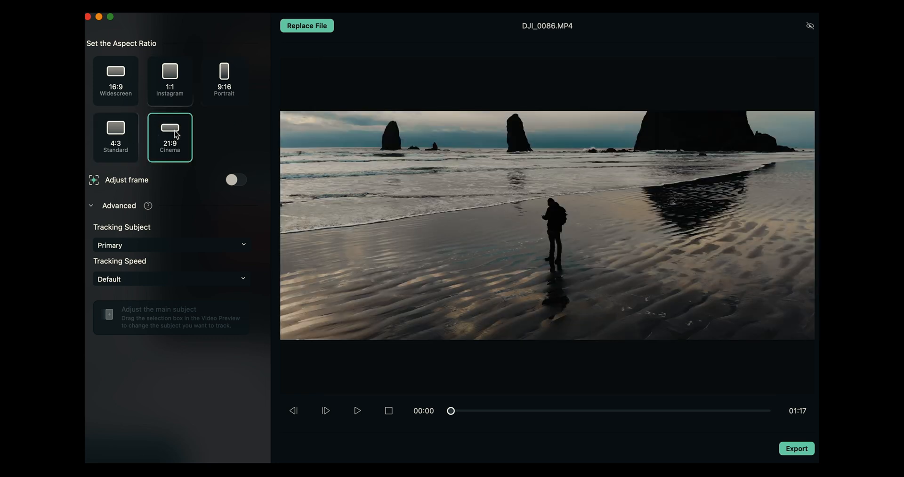